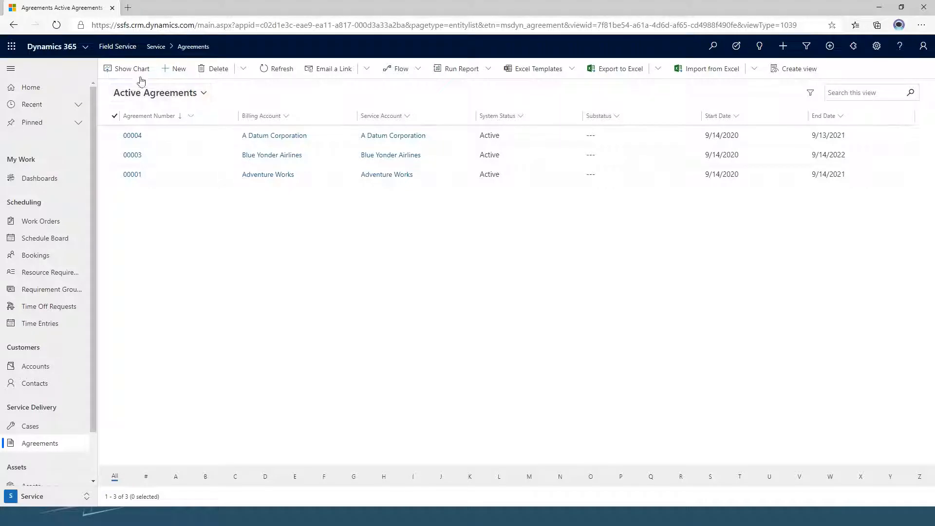
mouse_move(166, 271)
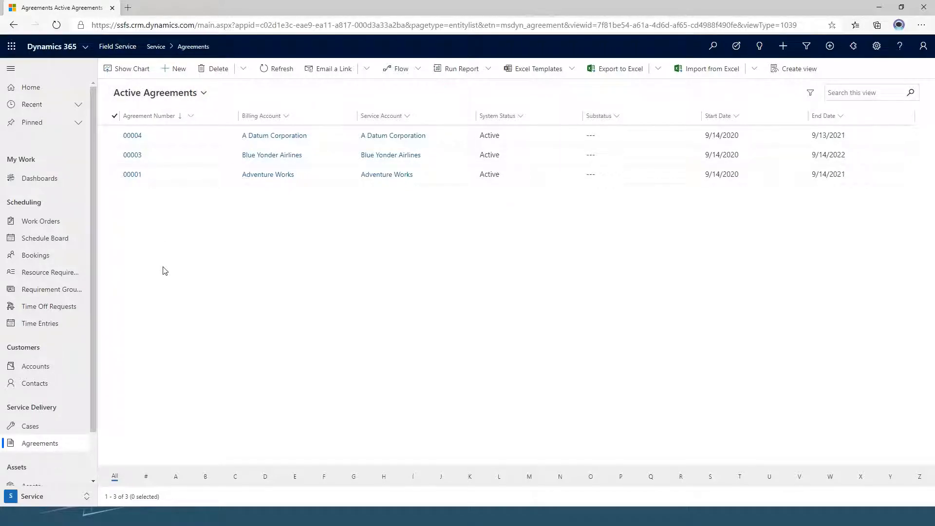
mouse_move(23, 196)
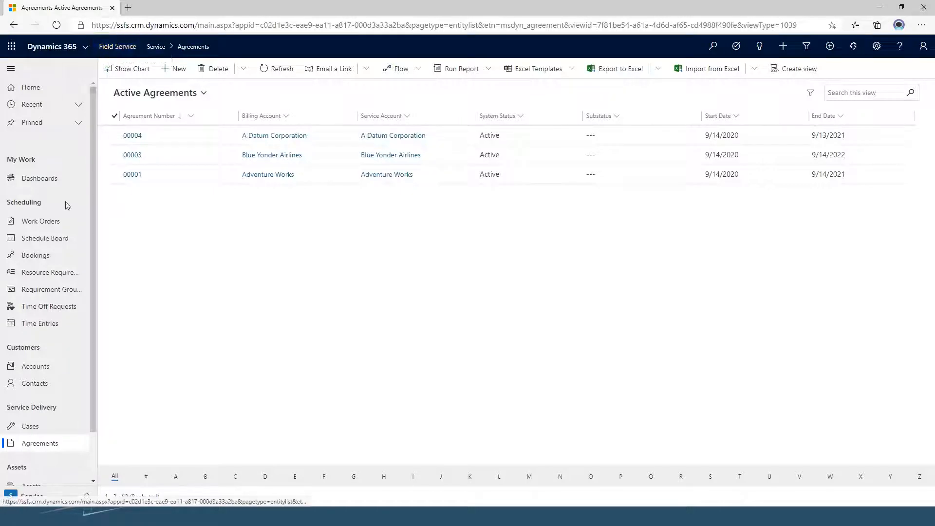
mouse_move(40, 444)
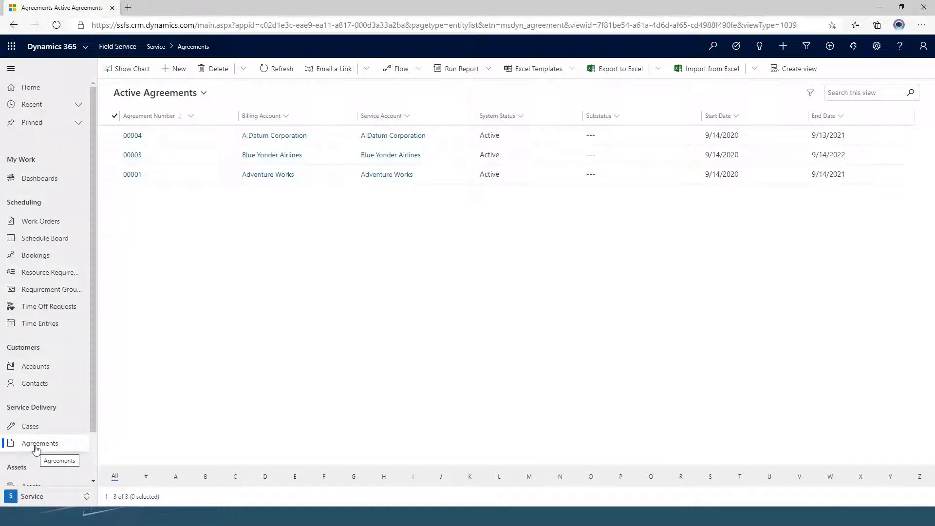
mouse_move(129, 210)
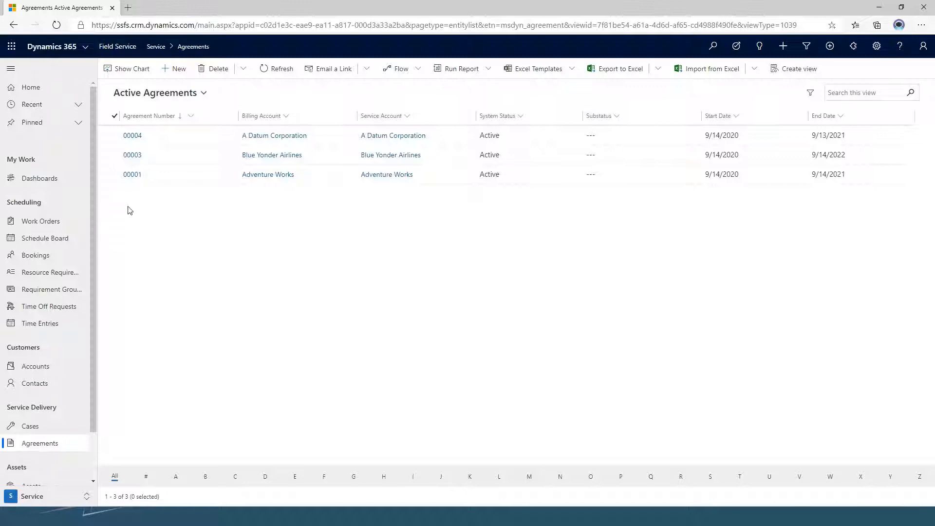
mouse_move(327, 130)
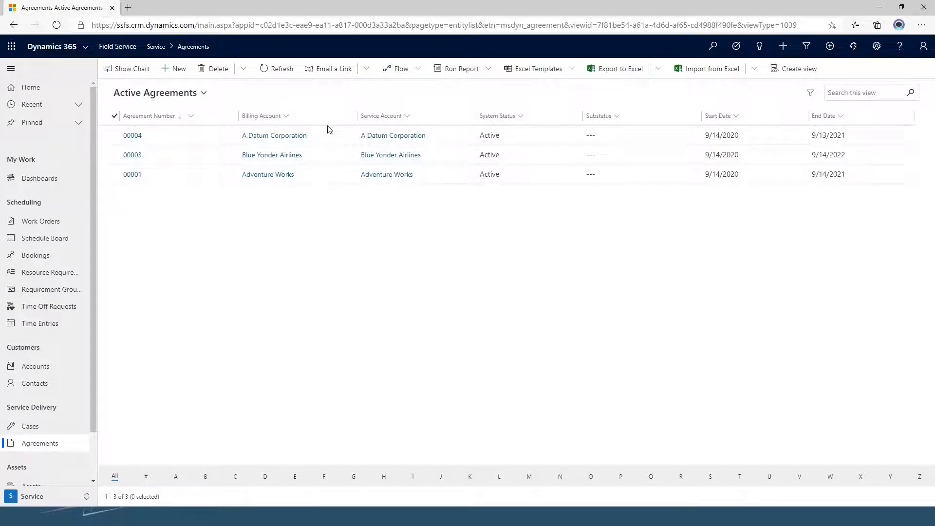
mouse_move(267, 211)
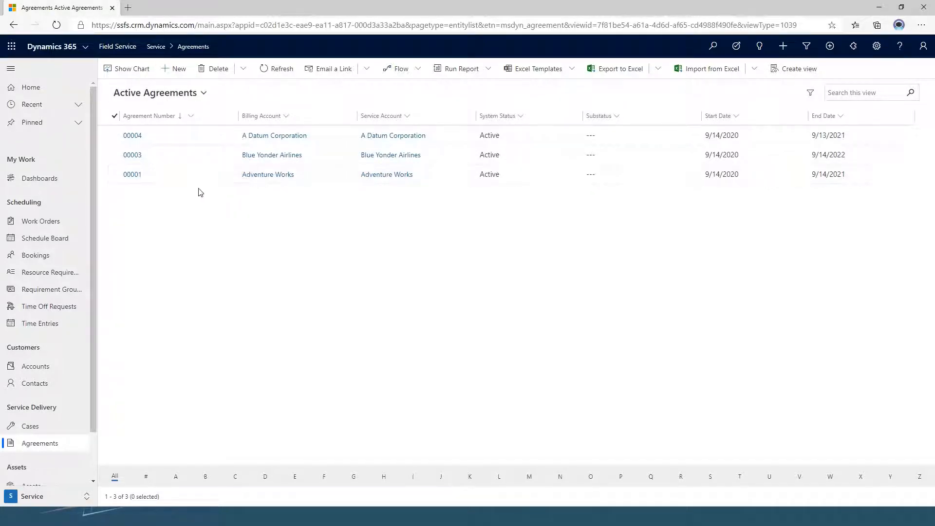
mouse_move(193, 204)
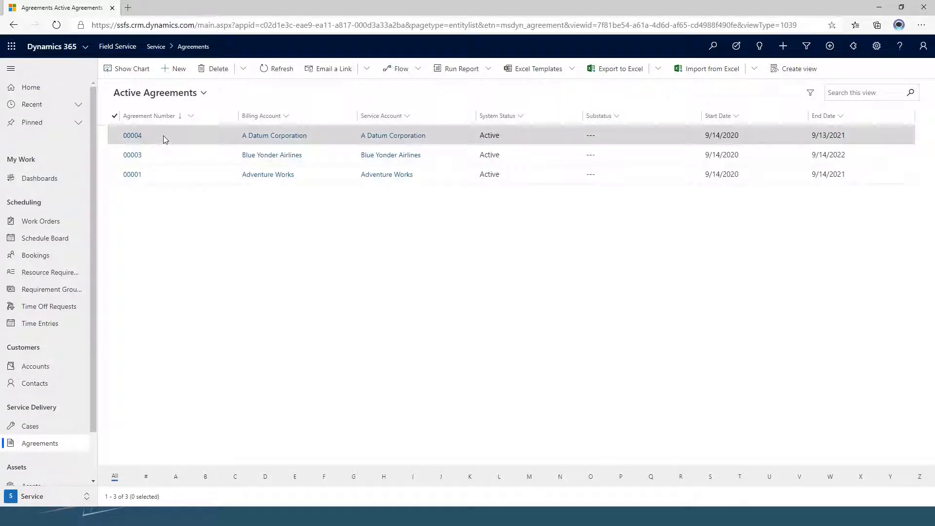
mouse_move(132, 136)
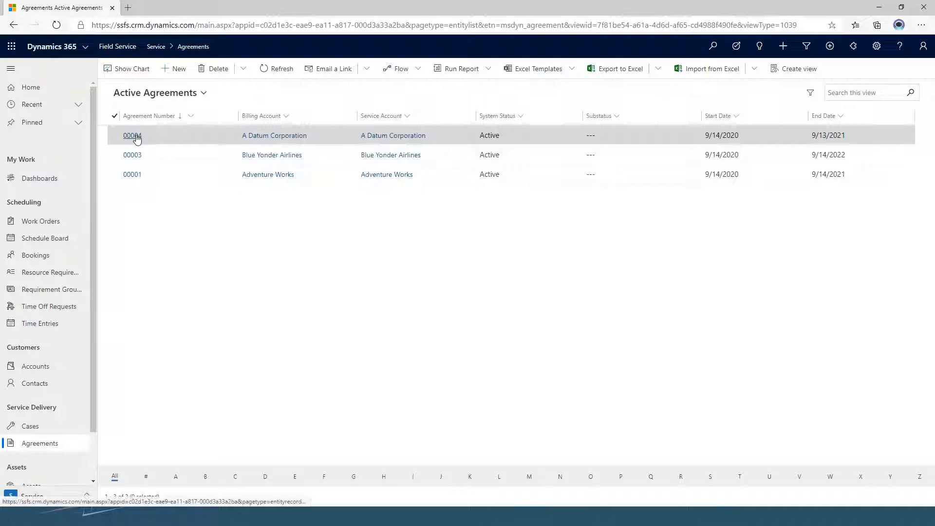
Open agreement 00004 for A Datum Corporation and check its billing account without changing it
left_click(131, 135)
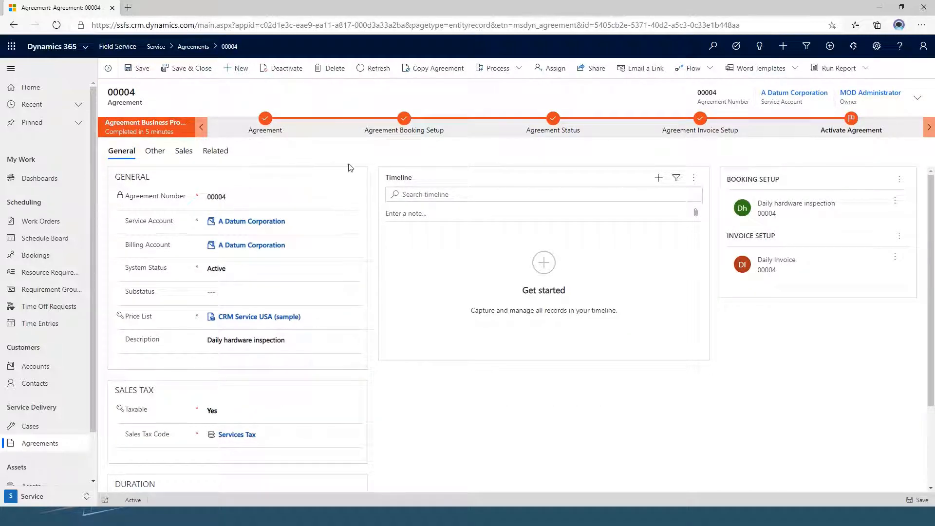
left_click(251, 244)
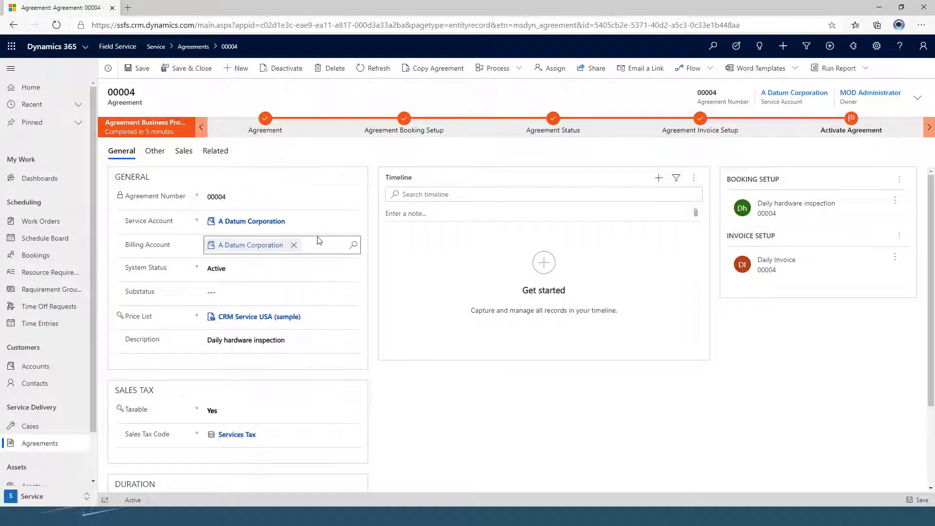
mouse_move(338, 250)
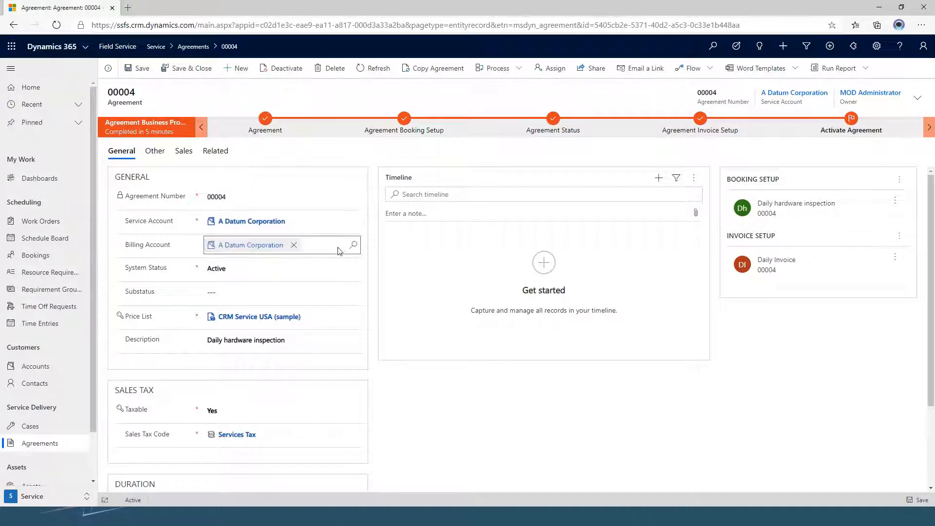
left_click(333, 386)
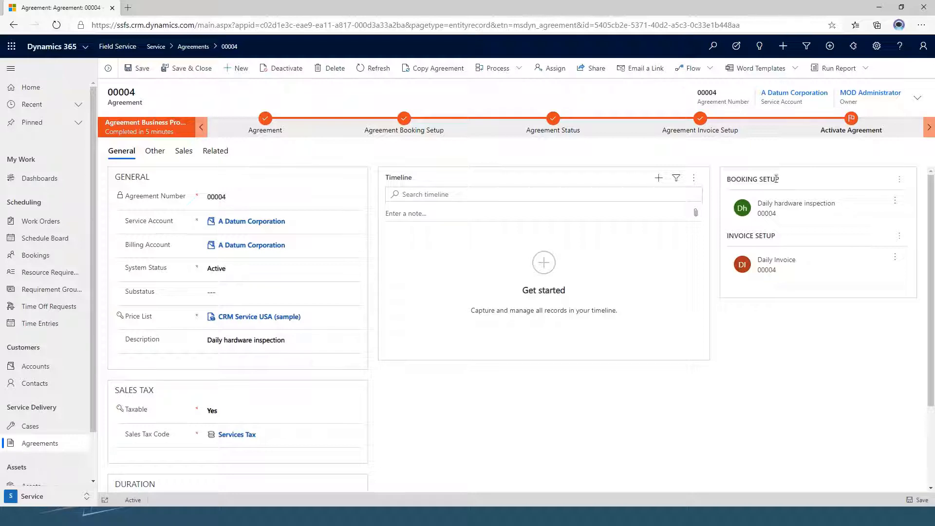
mouse_move(805, 187)
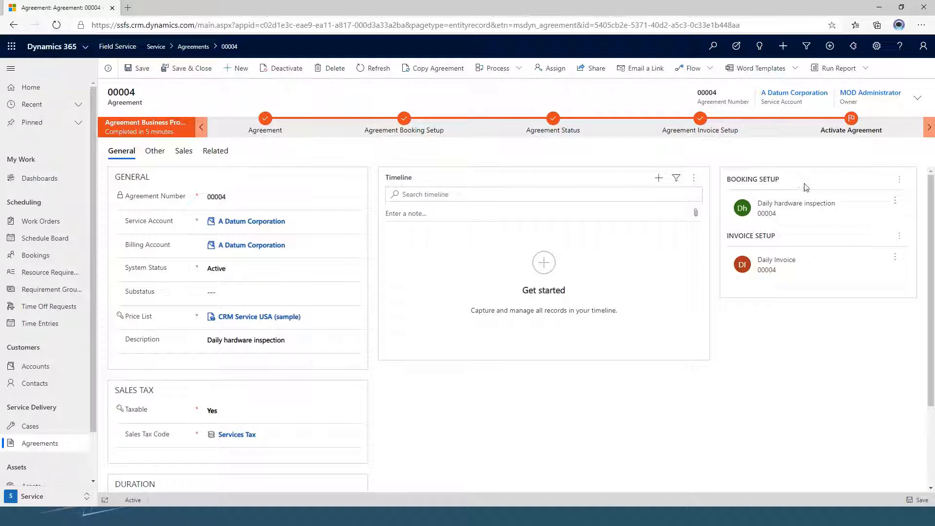
mouse_move(831, 216)
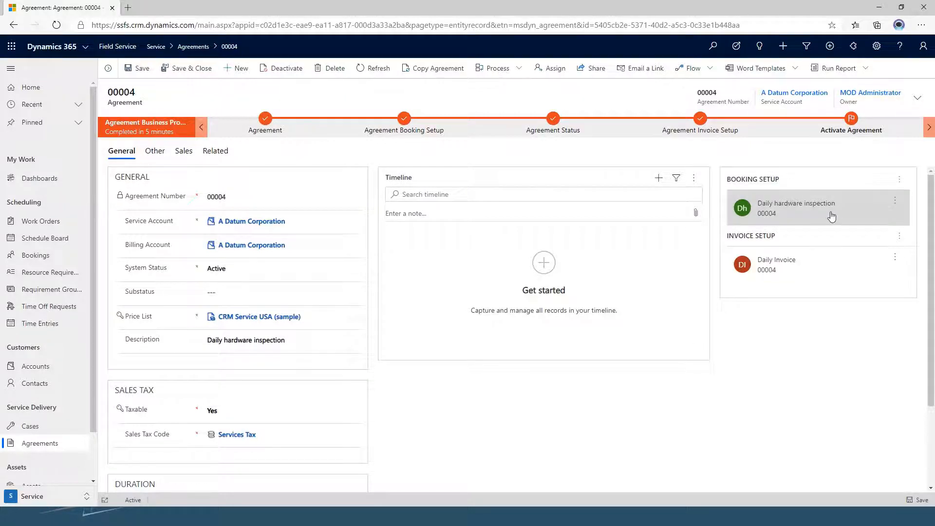
left_click(796, 208)
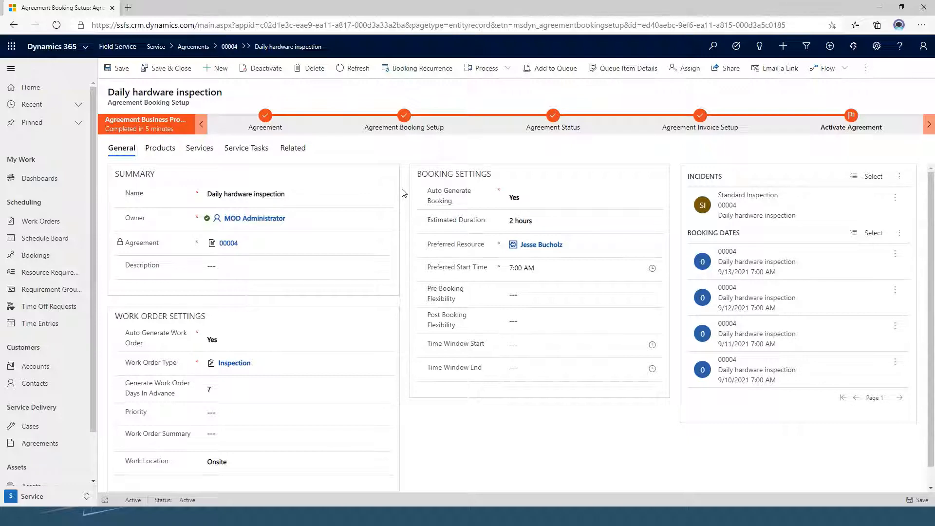
left_click(583, 196)
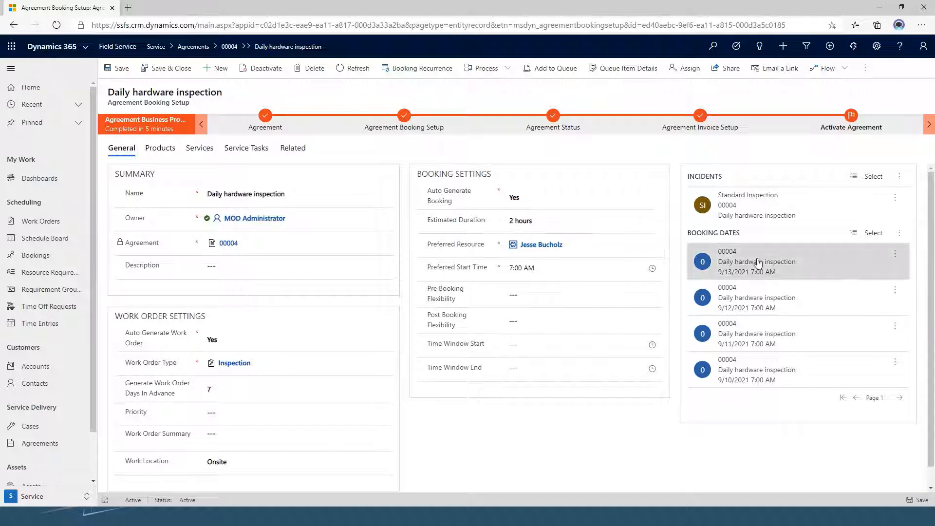
mouse_move(802, 262)
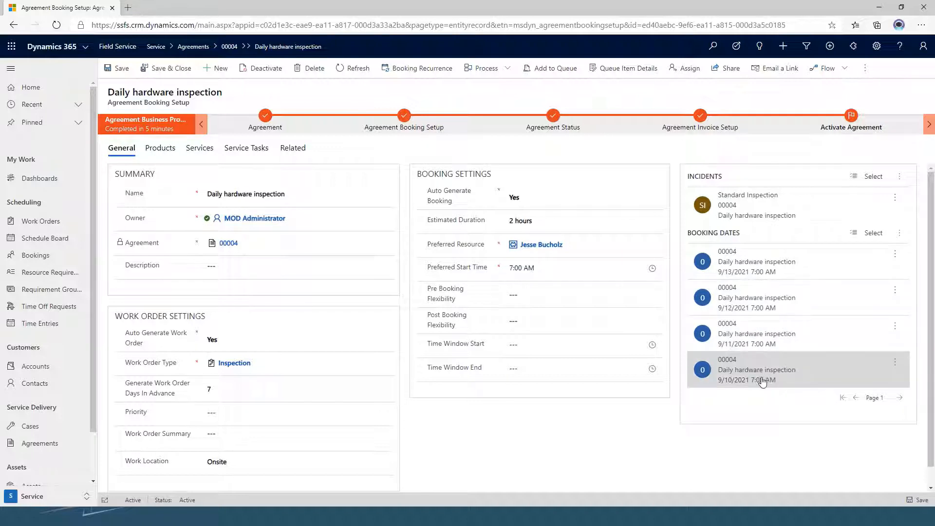
mouse_move(405, 362)
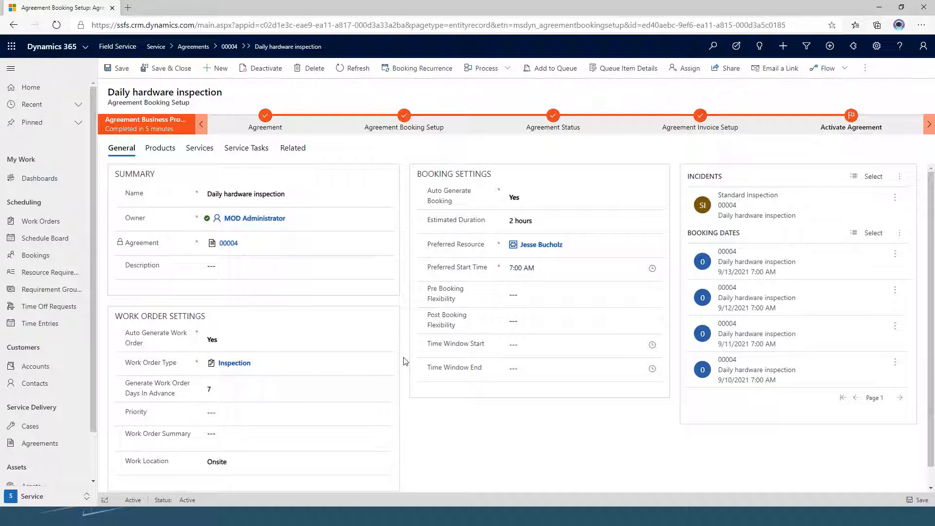
left_click(540, 245)
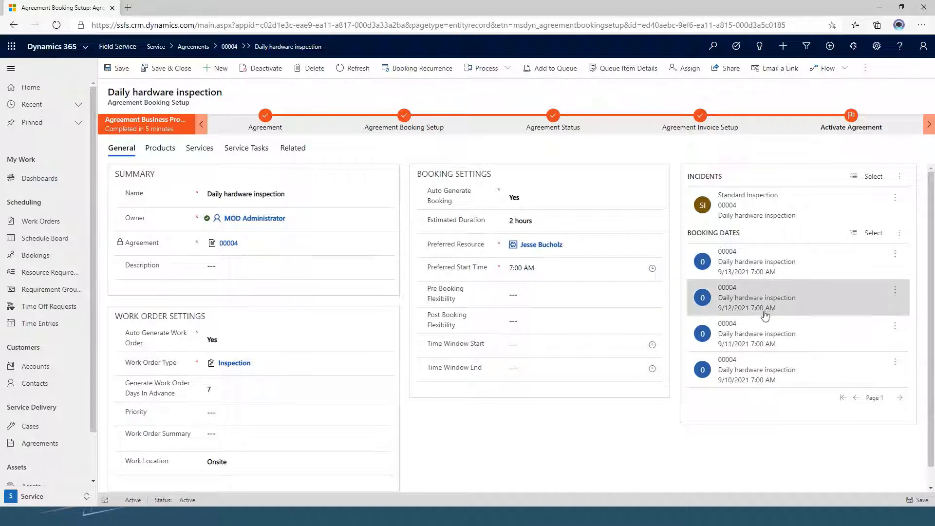
mouse_move(661, 291)
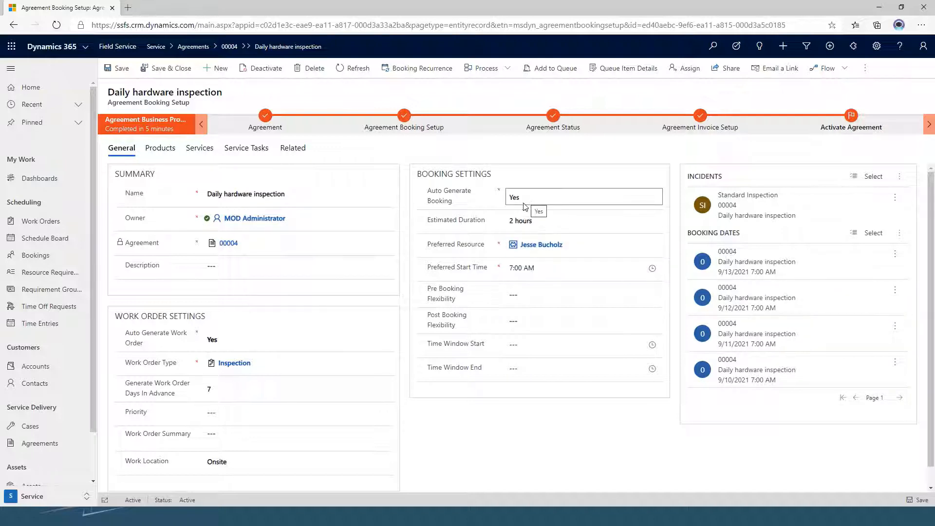
left_click(582, 220)
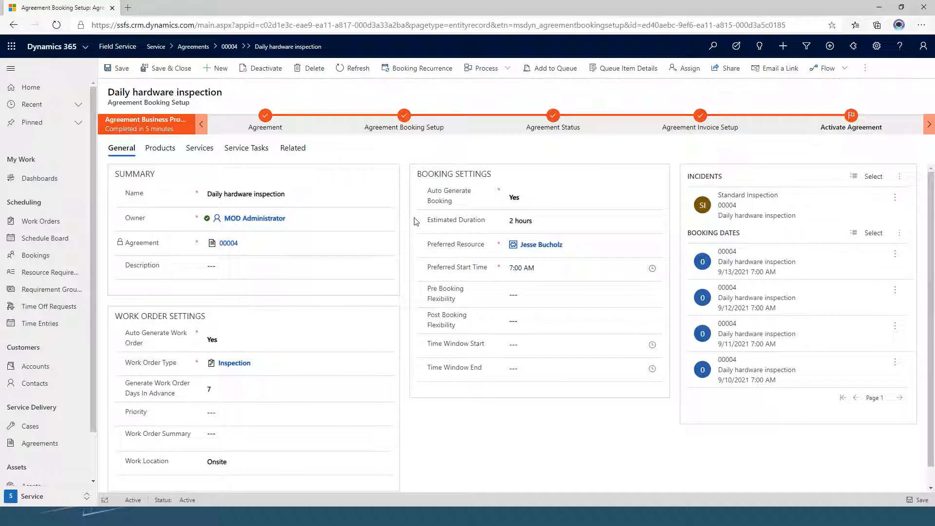
mouse_move(476, 299)
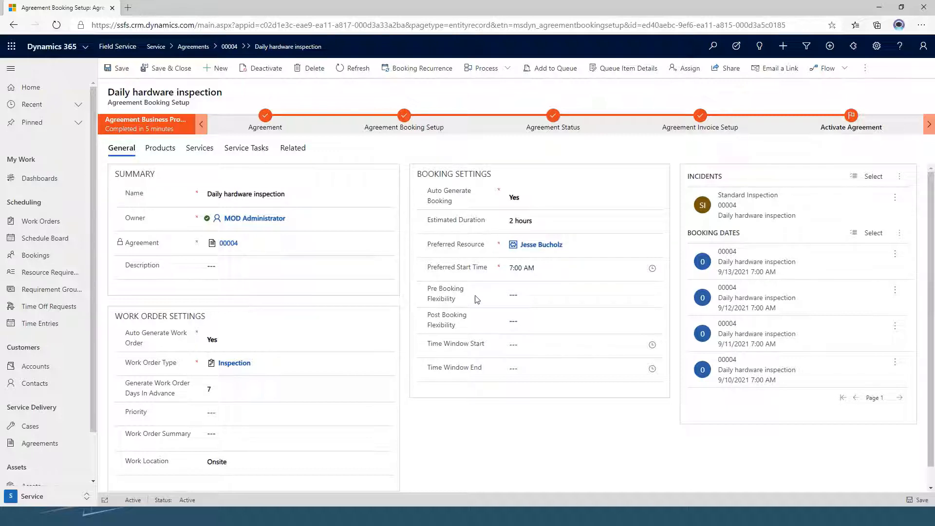
mouse_move(488, 317)
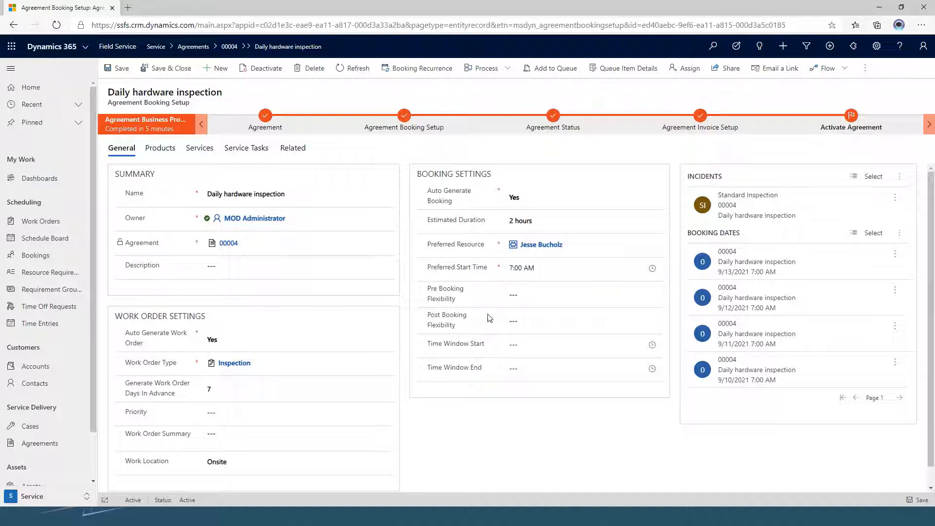
left_click(583, 294)
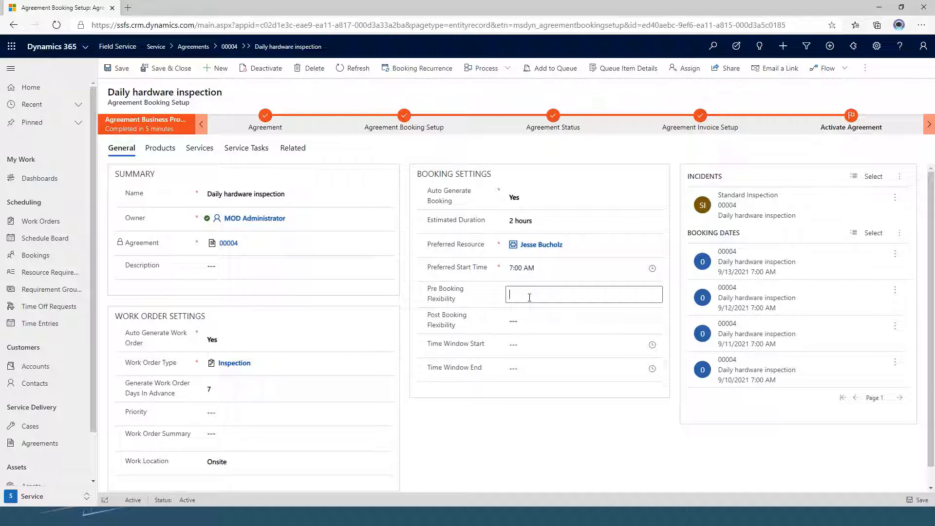
type("2")
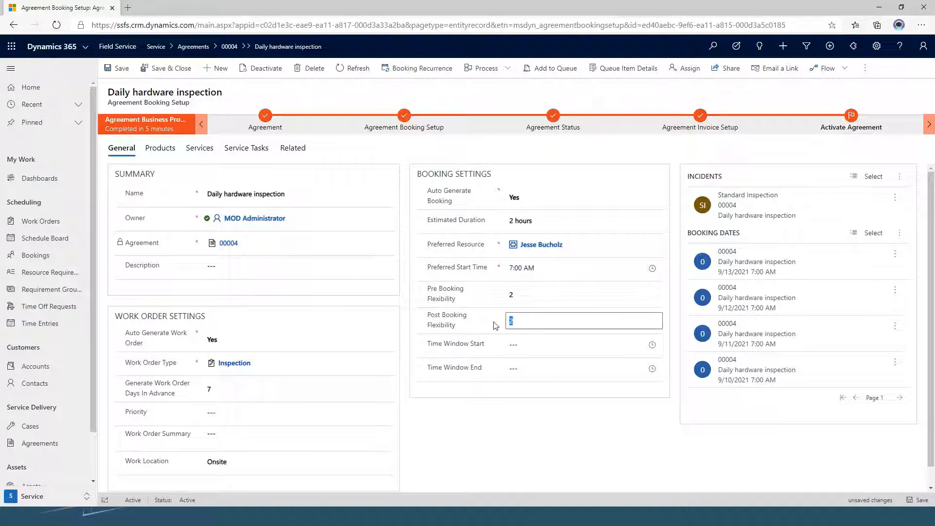
left_click(583, 294)
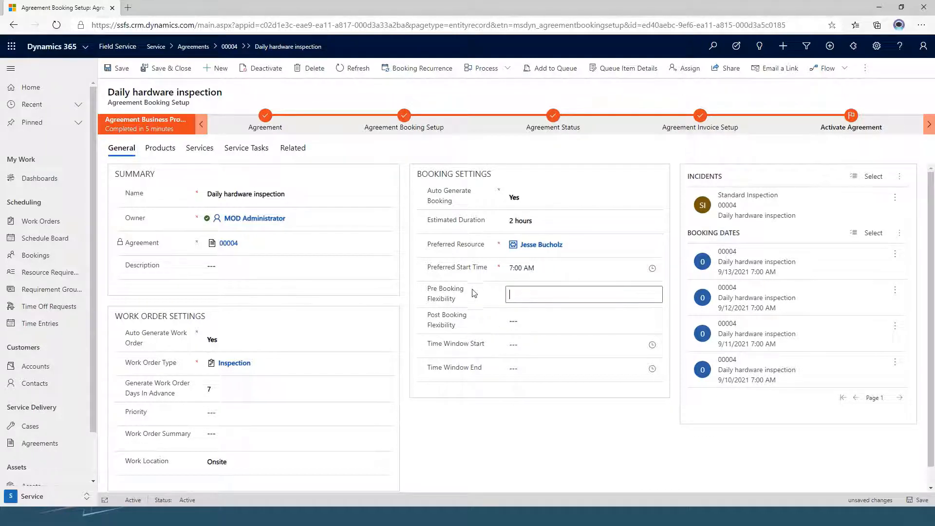
mouse_move(401, 281)
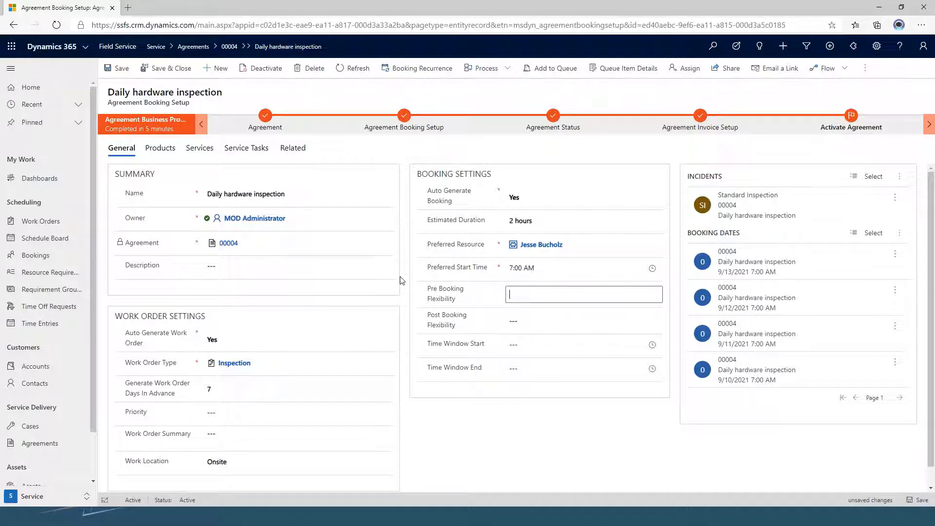
mouse_move(437, 252)
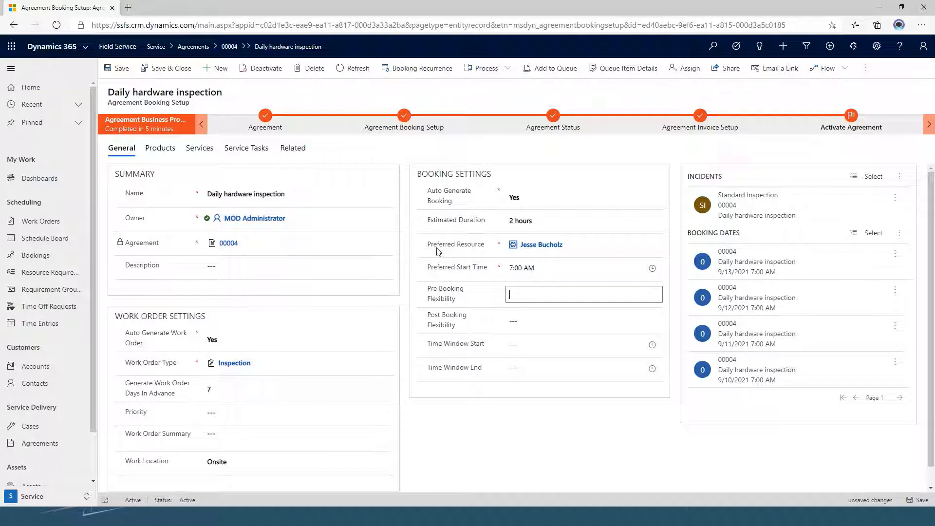
left_click(582, 344)
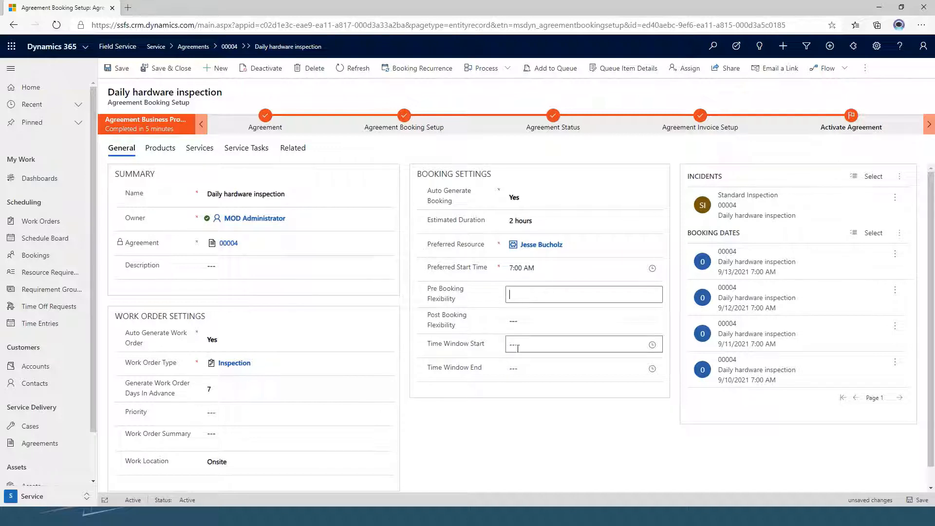
left_click(578, 344)
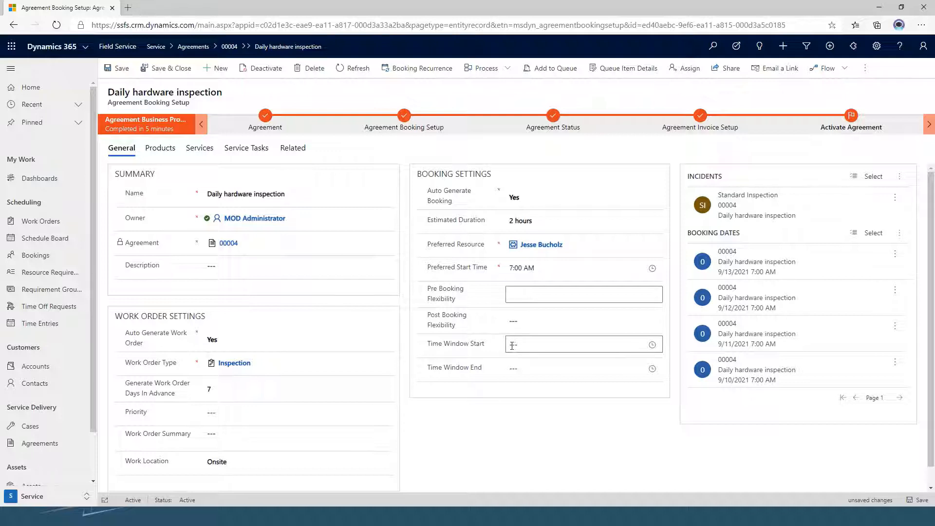
left_click(234, 362)
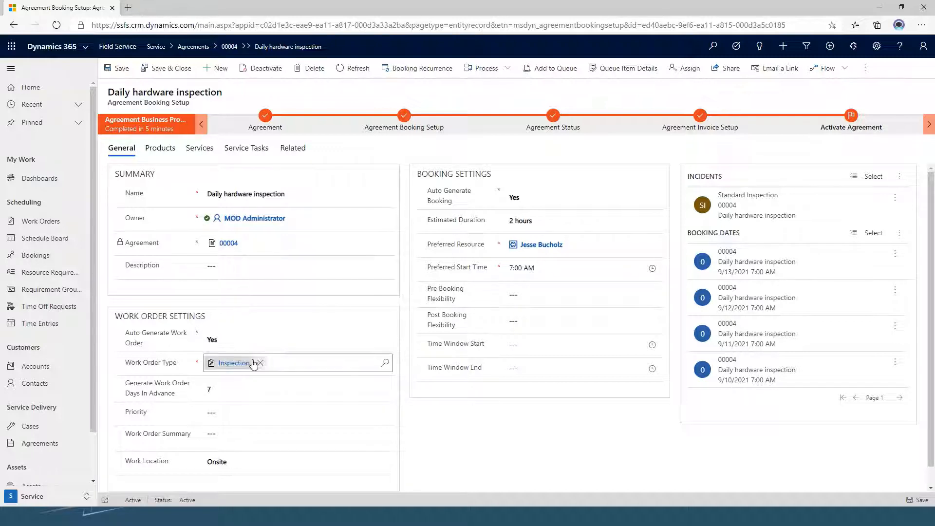
scroll("down", 3)
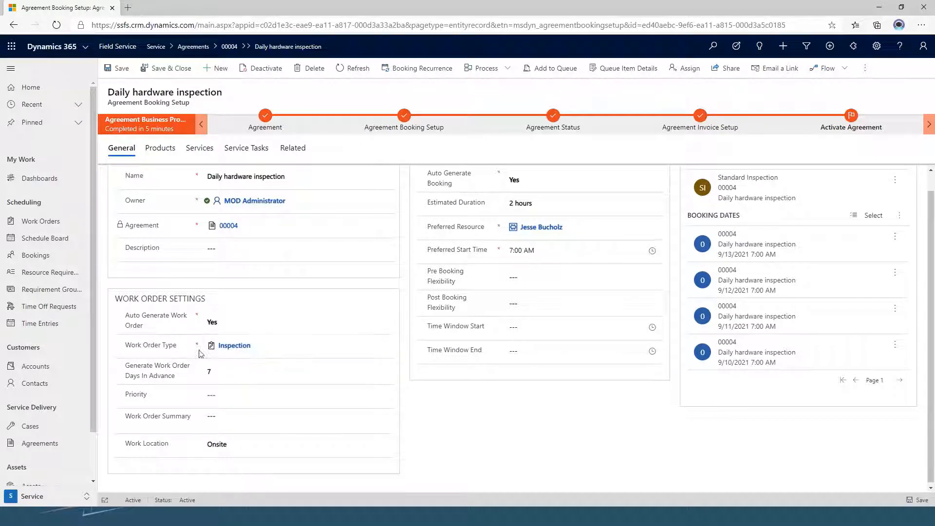
mouse_move(197, 349)
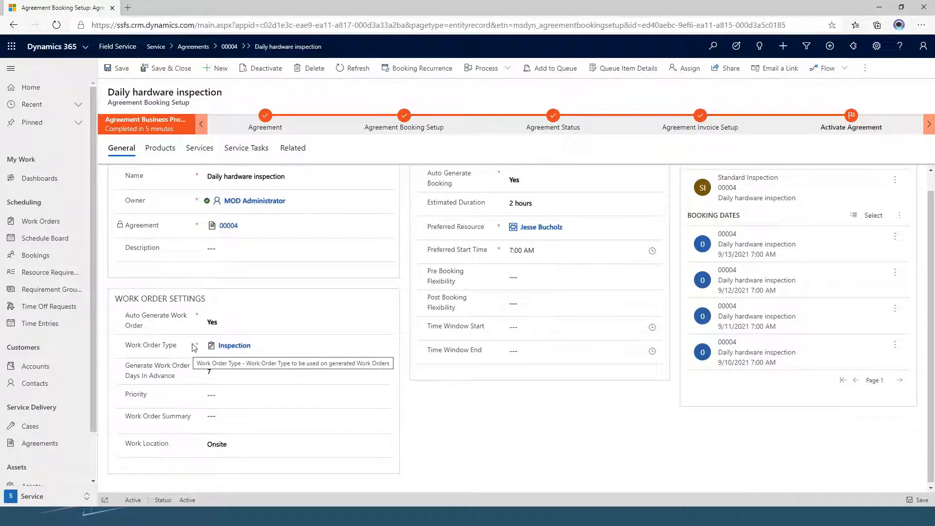
mouse_move(195, 348)
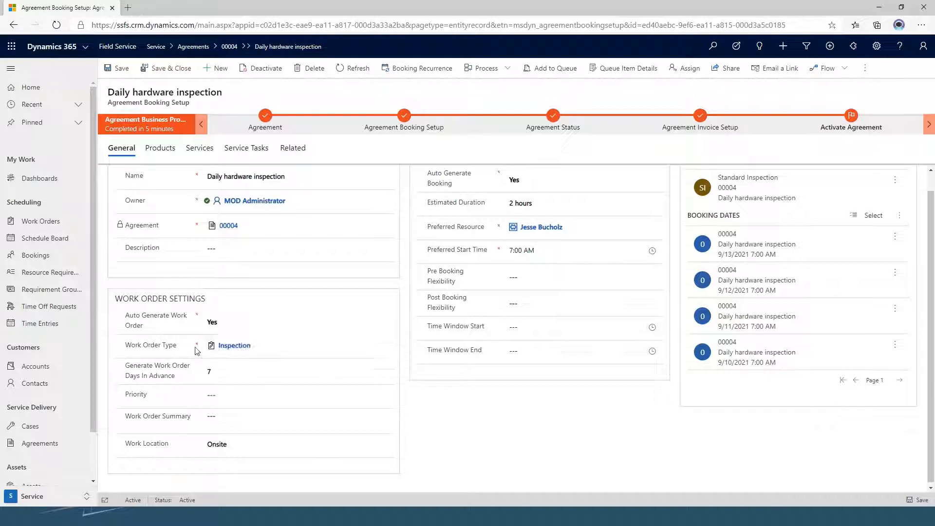
mouse_move(196, 348)
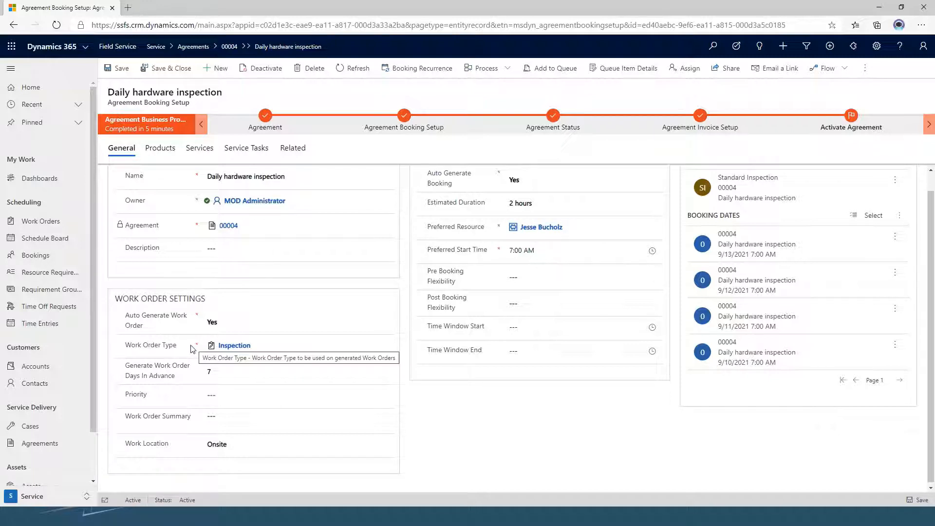
mouse_move(197, 349)
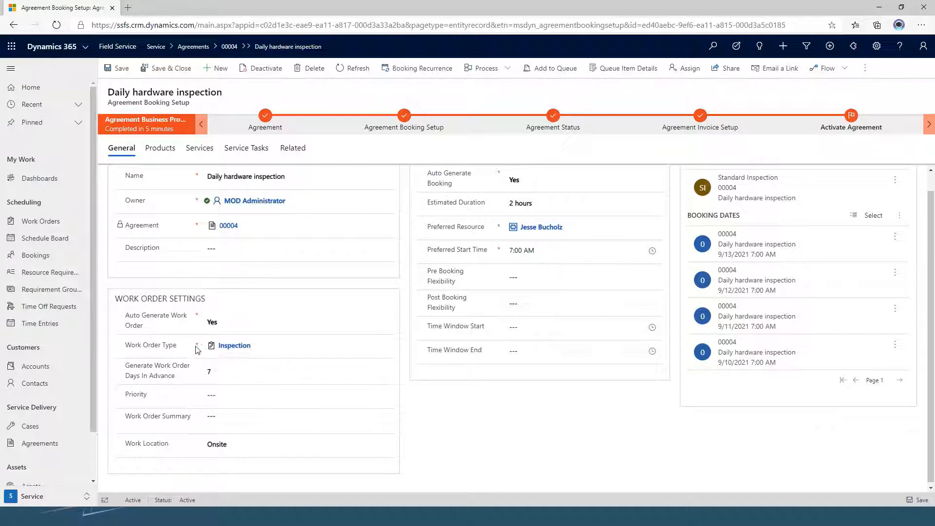
left_click(298, 372)
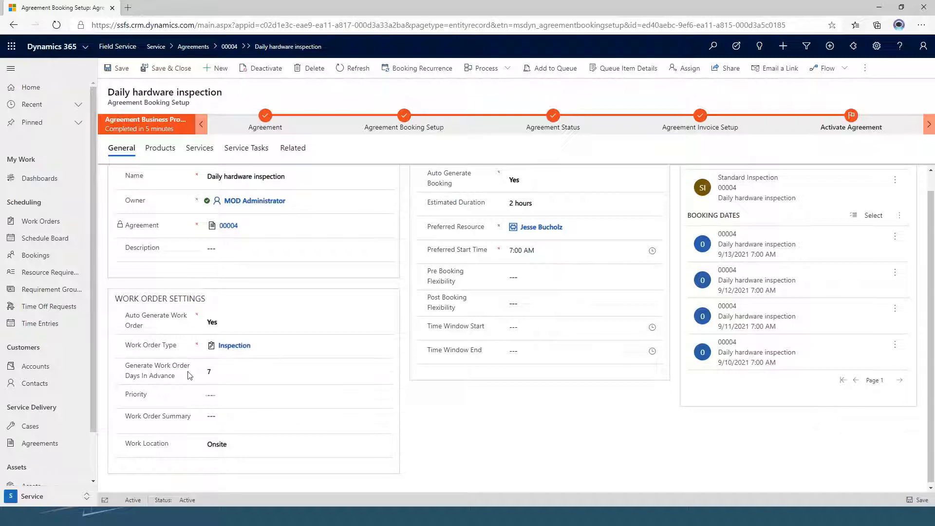
mouse_move(188, 376)
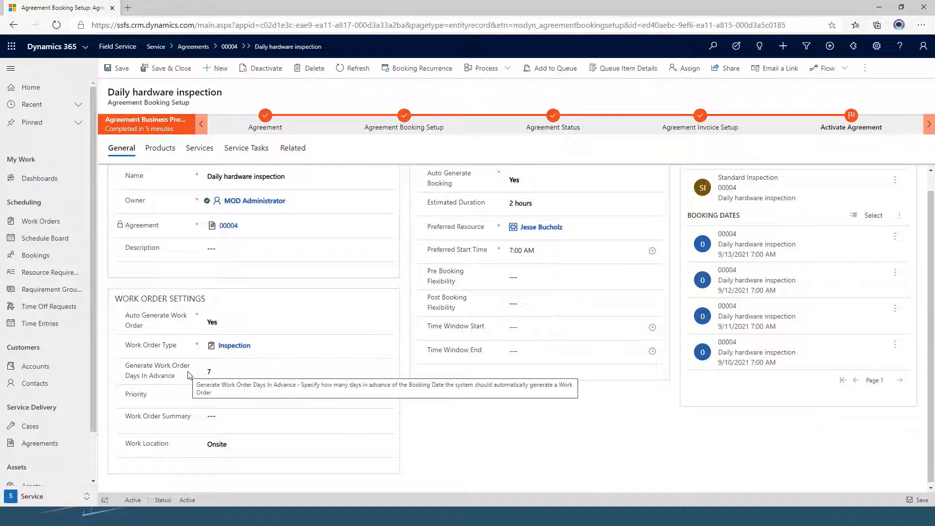
mouse_move(187, 382)
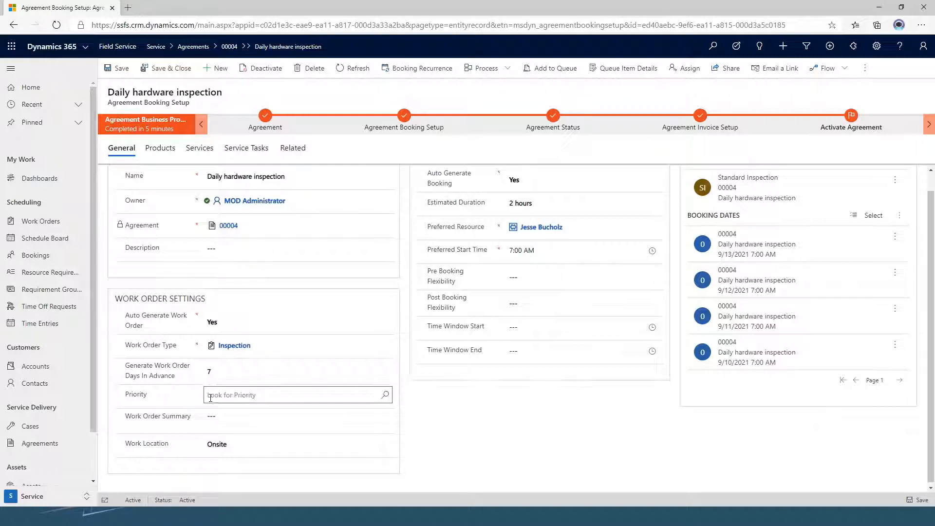
left_click(296, 420)
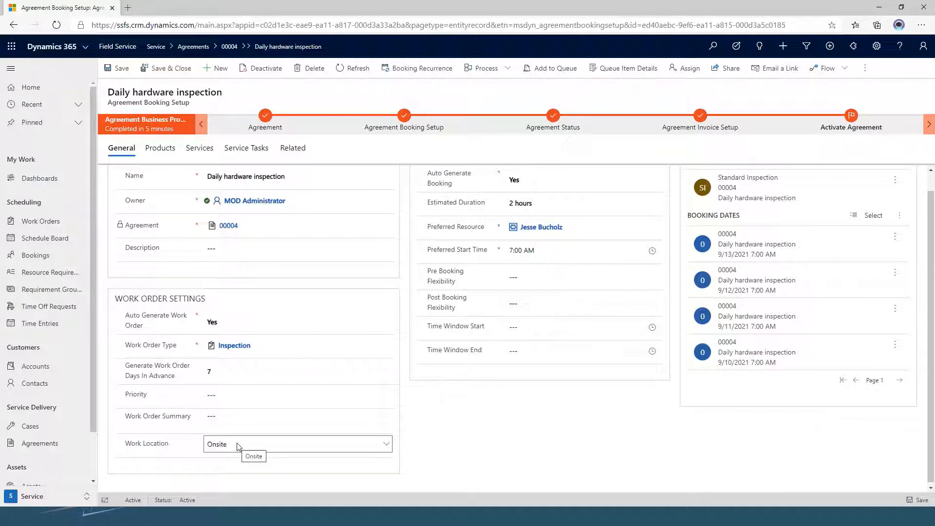
mouse_move(221, 451)
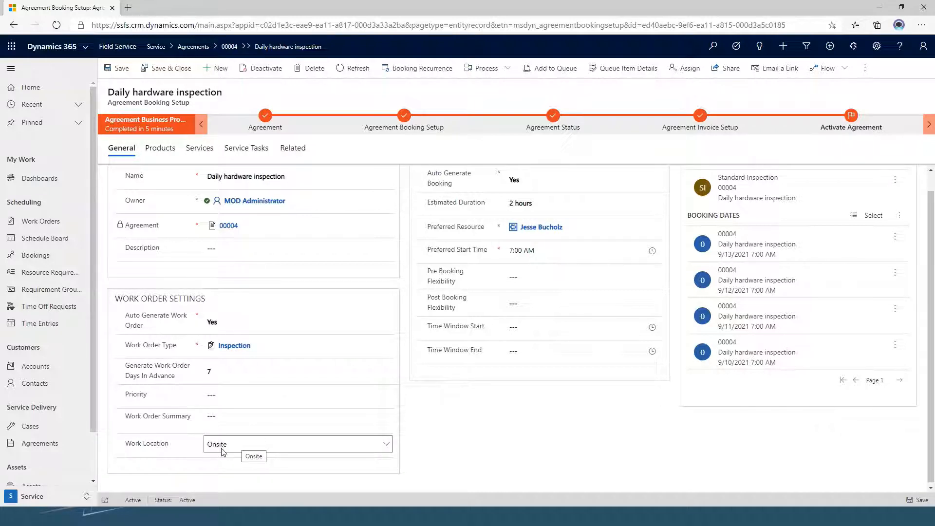
mouse_move(236, 449)
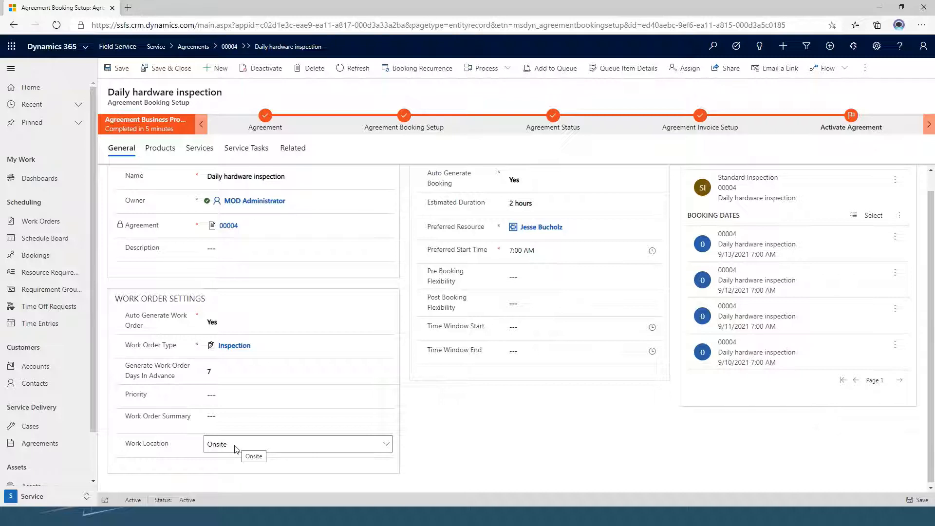
left_click(385, 444)
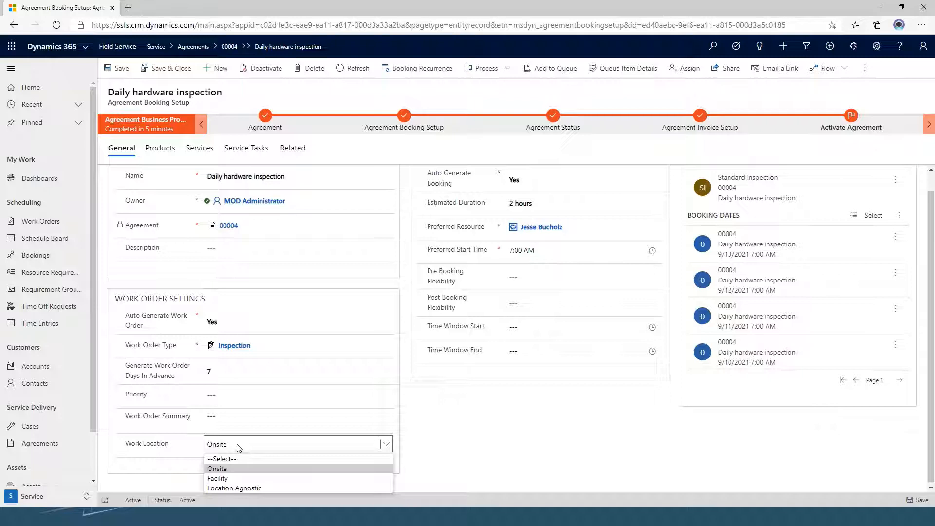
mouse_move(185, 445)
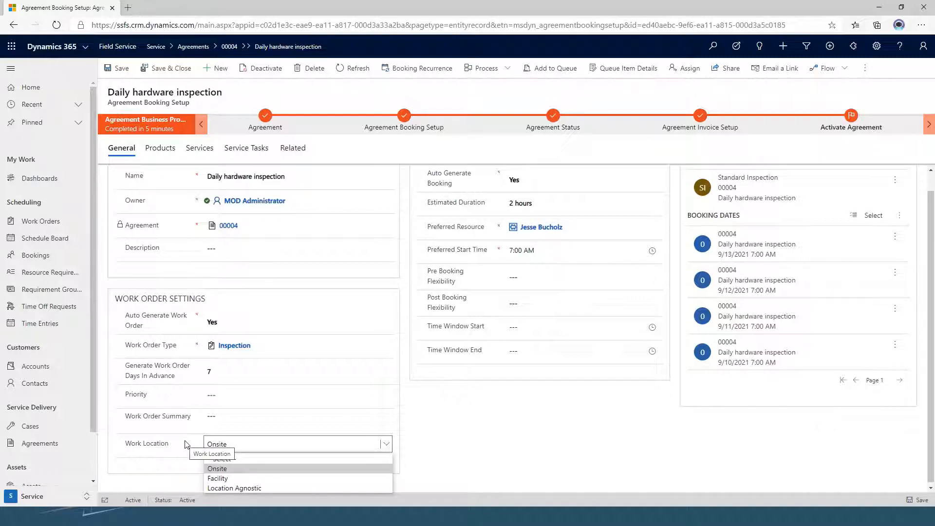
left_click(217, 469)
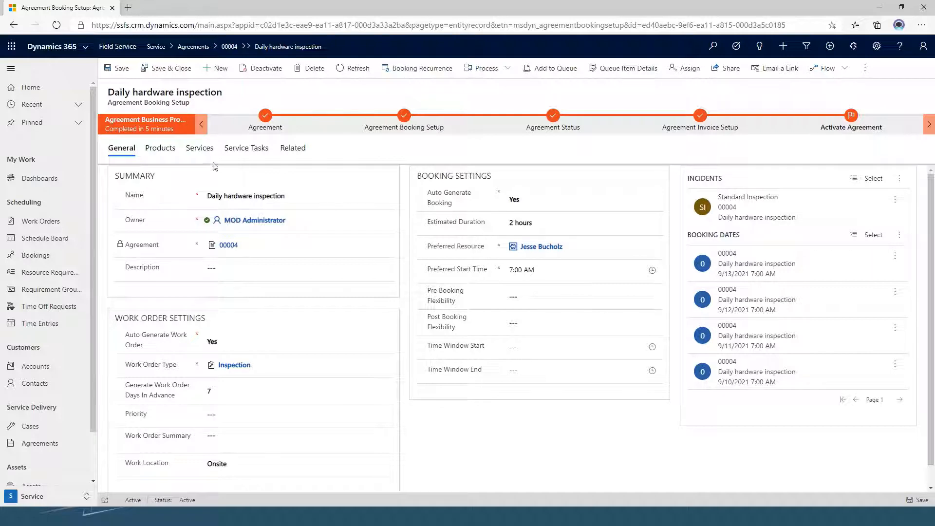
left_click(160, 148)
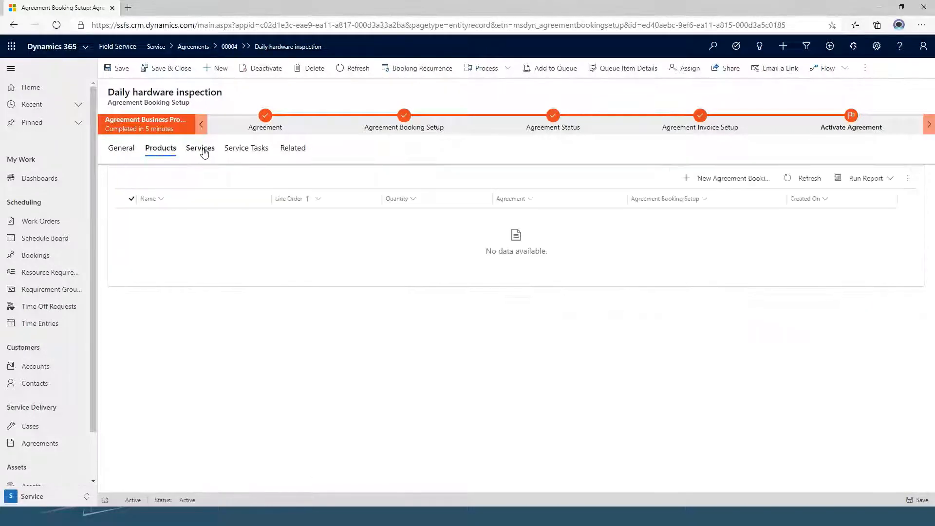
mouse_move(199, 148)
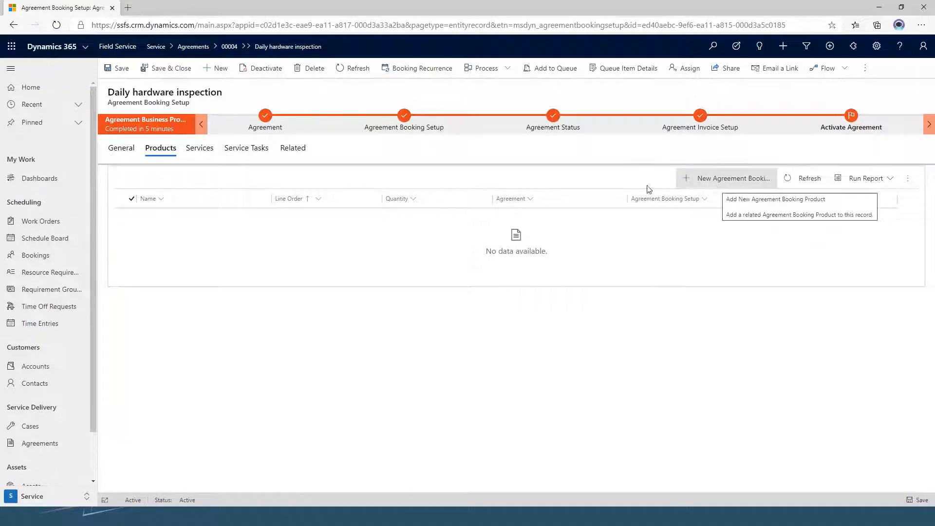
left_click(200, 148)
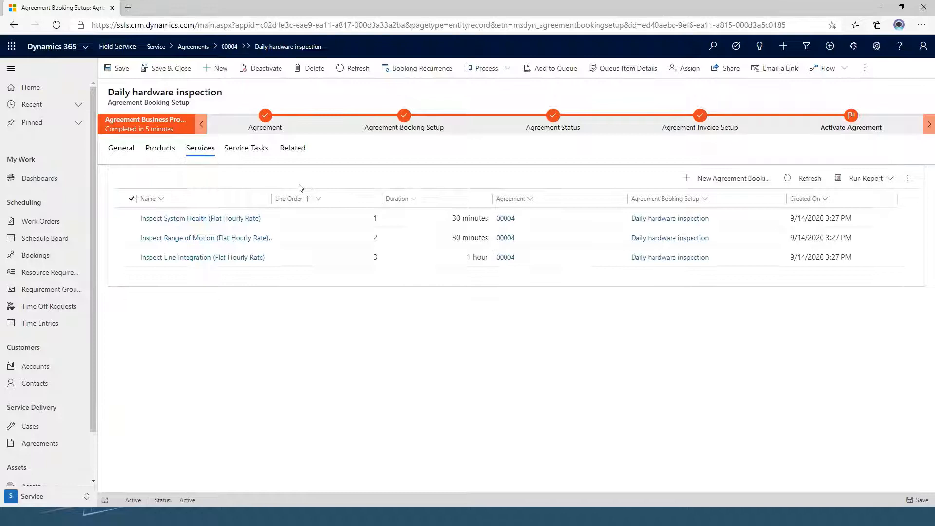
left_click(246, 148)
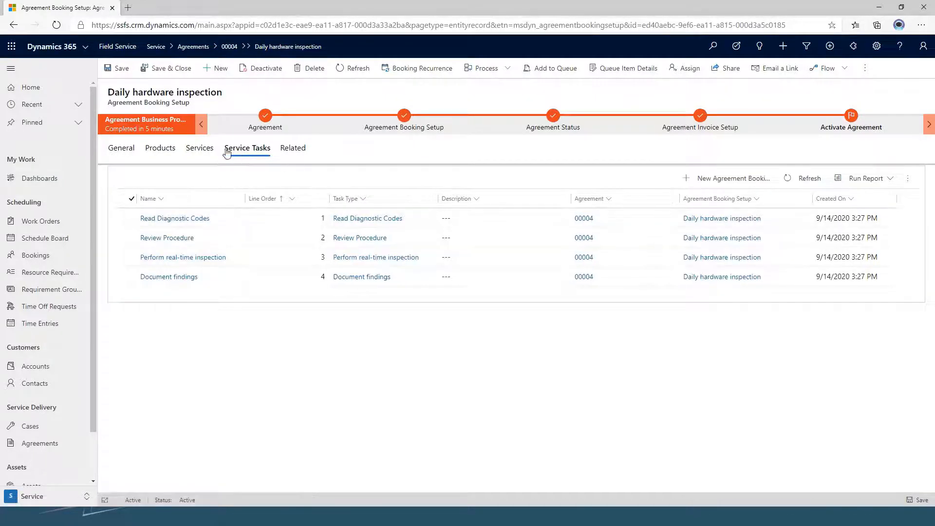
left_click(121, 148)
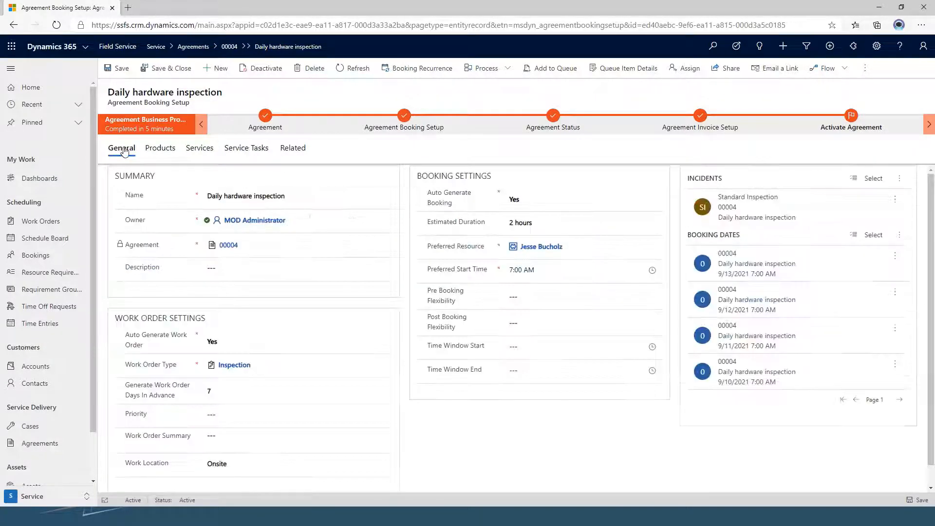
mouse_move(631, 184)
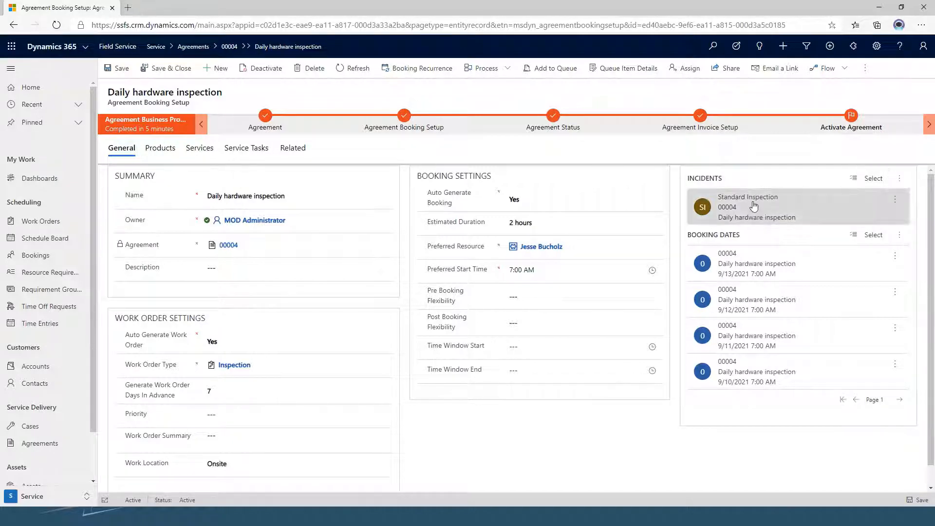
mouse_move(745, 210)
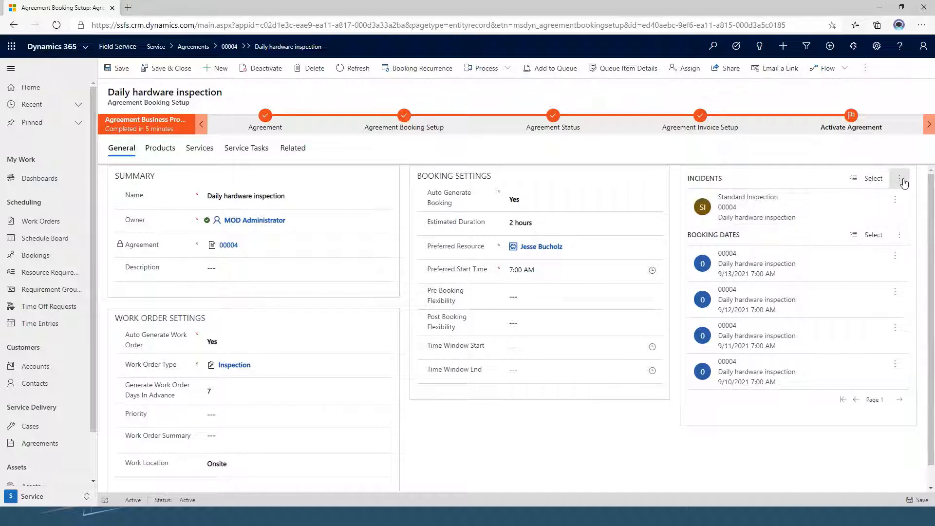
Start a new booking incident and browse the Incident Type lookup without choosing one
left_click(902, 179)
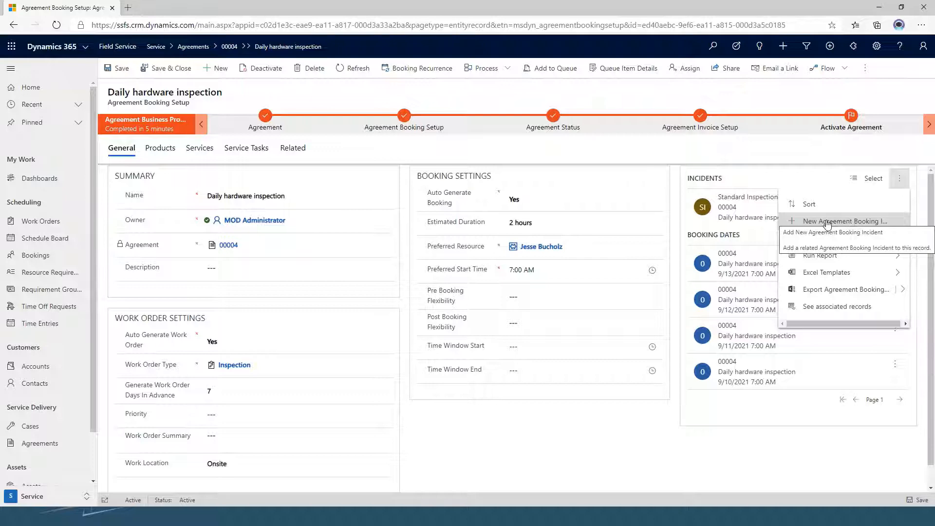
left_click(844, 221)
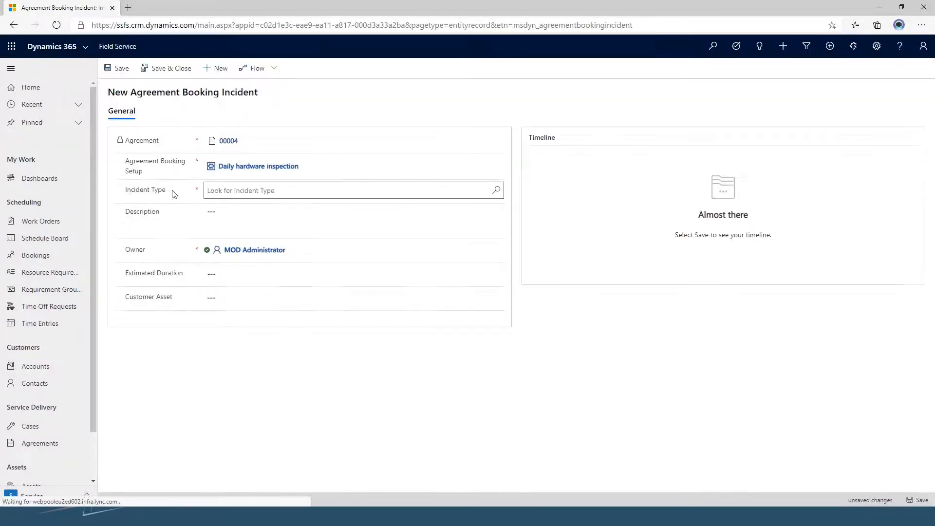
left_click(346, 190)
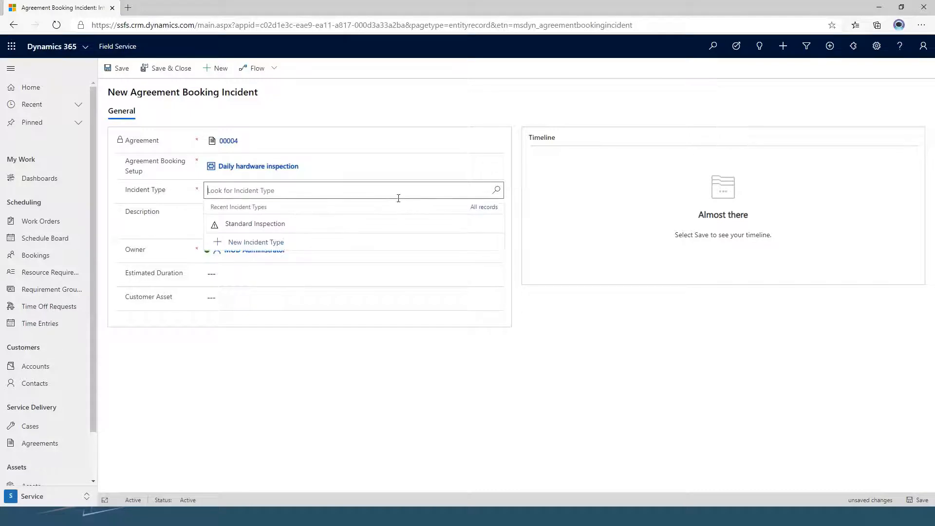
left_click(484, 206)
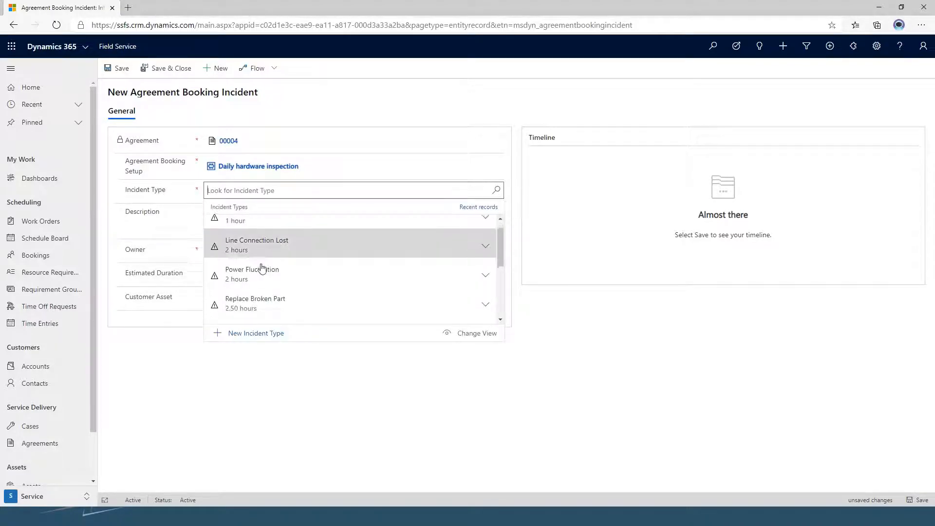
scroll("down", 3)
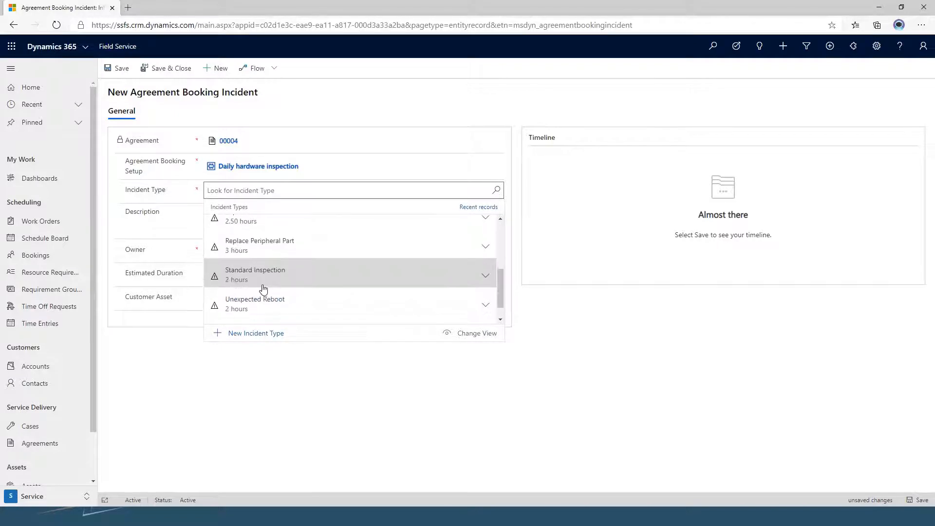
scroll("down", 3)
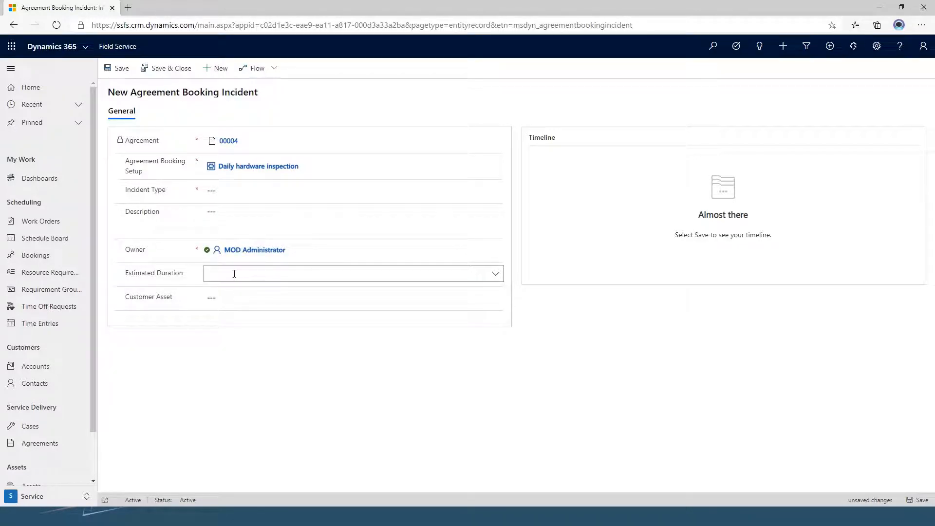
left_click(352, 297)
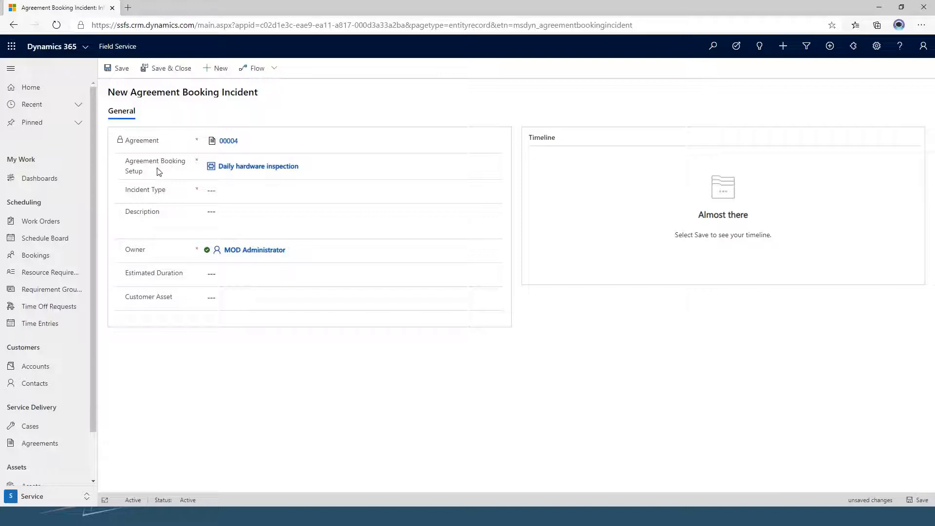
mouse_move(191, 294)
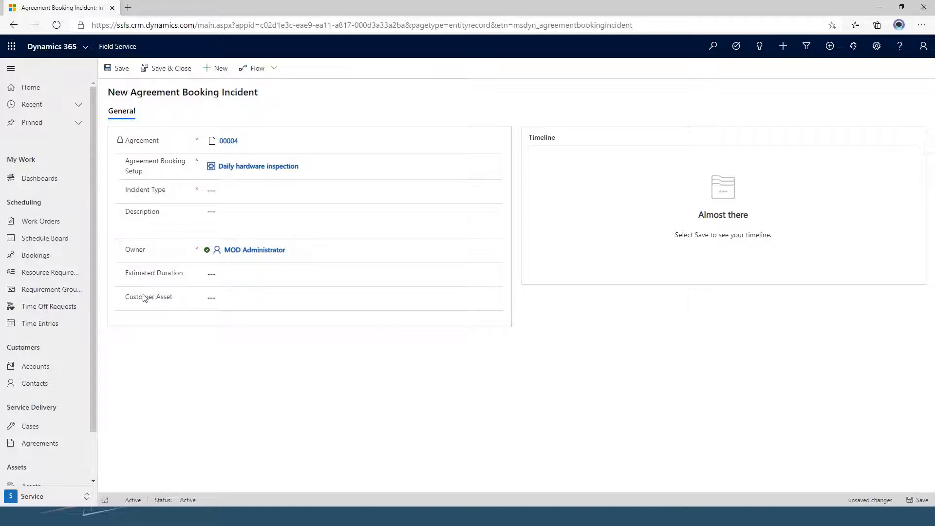
Navigate away from the unsaved incident, triggering the Unsaved changes prompt
left_click(257, 165)
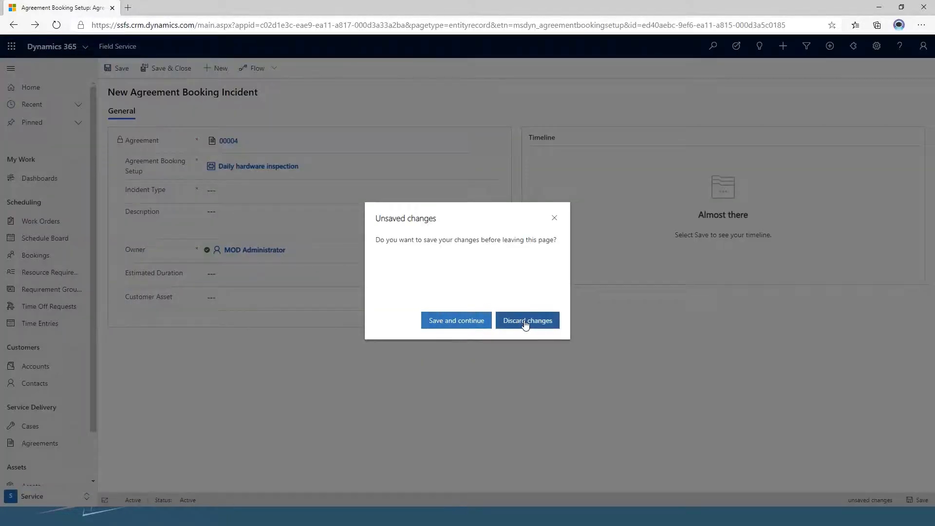
Discard the incident and return to the Daily hardware inspection setup listing Standard Inspection
left_click(527, 320)
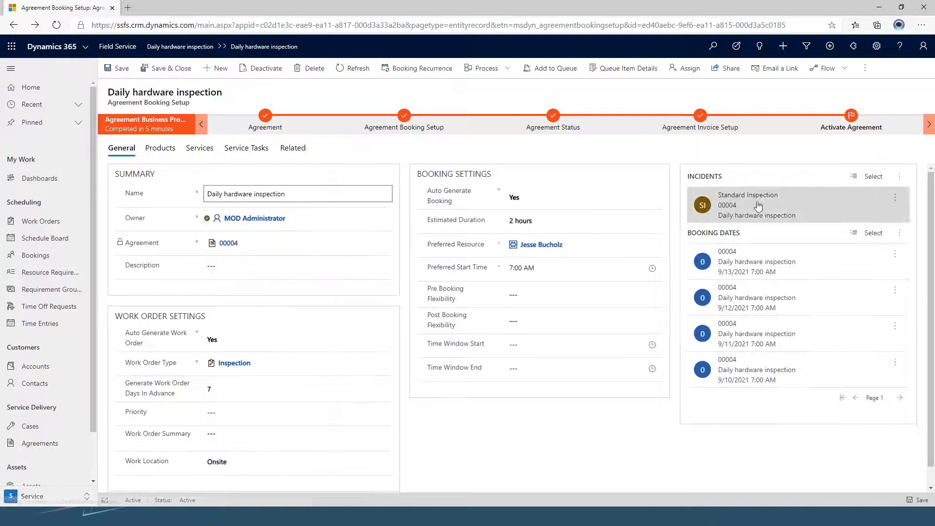
mouse_move(753, 201)
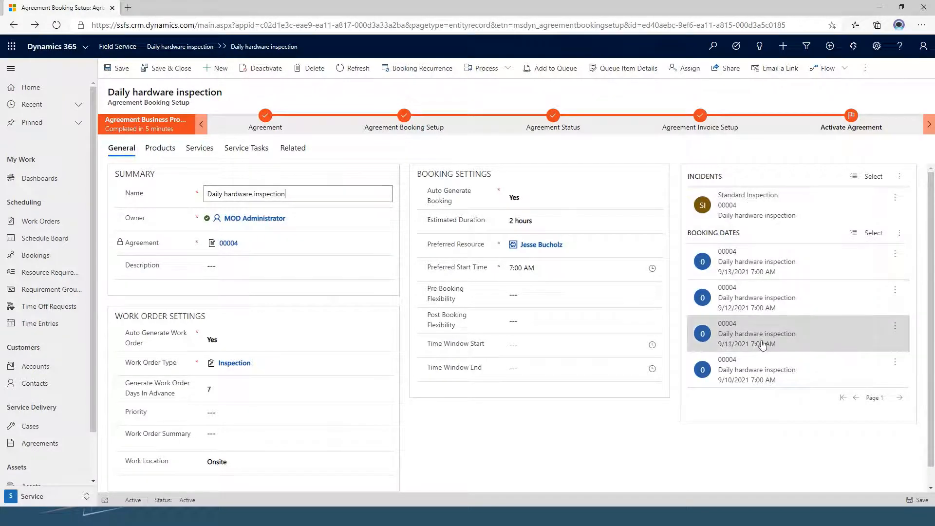
mouse_move(399, 151)
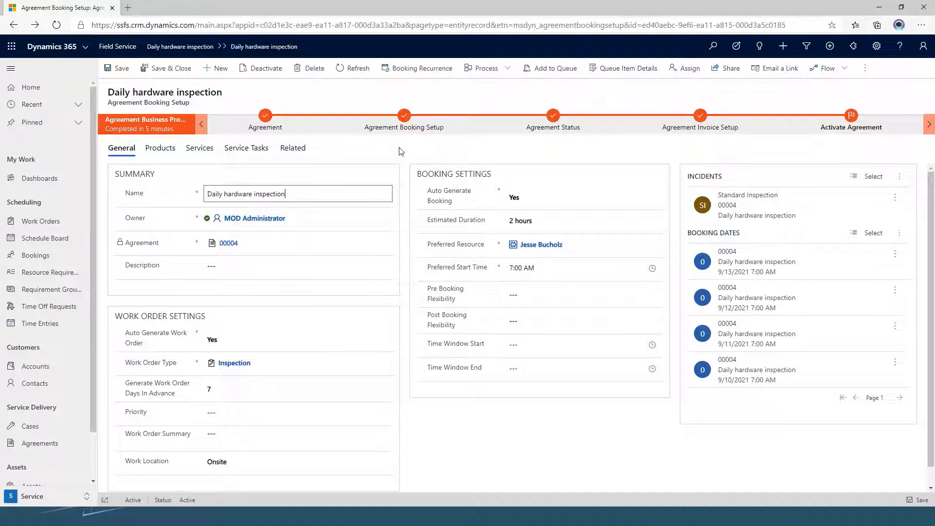
mouse_move(417, 68)
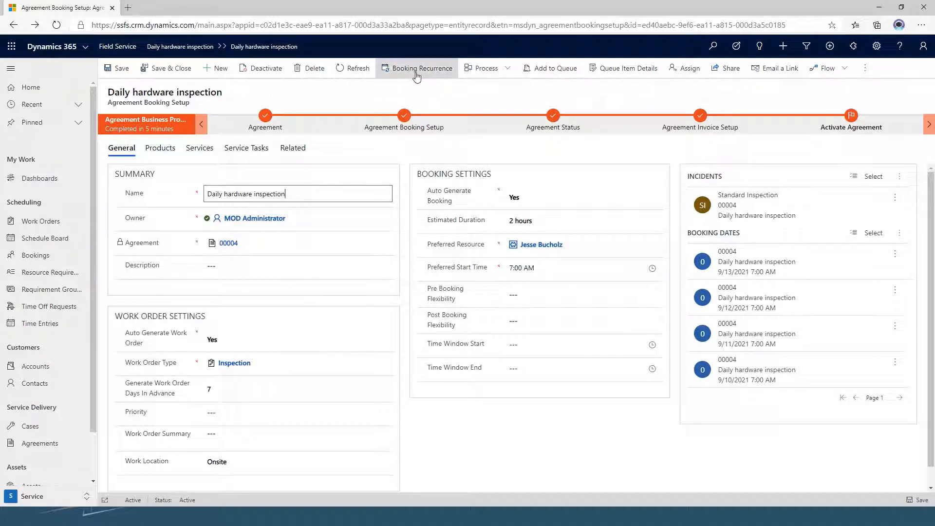
In Booking Recurrence, try a daily interval of 2 days
left_click(421, 68)
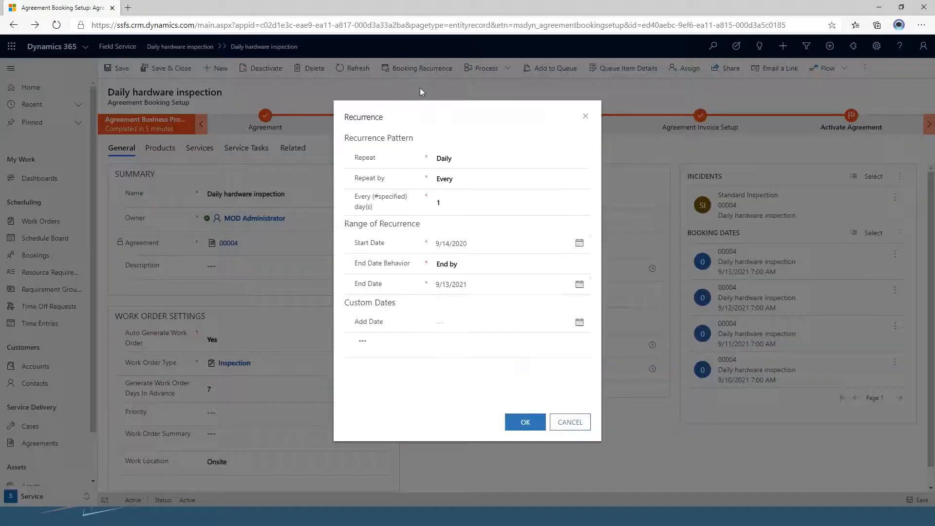
left_click(509, 157)
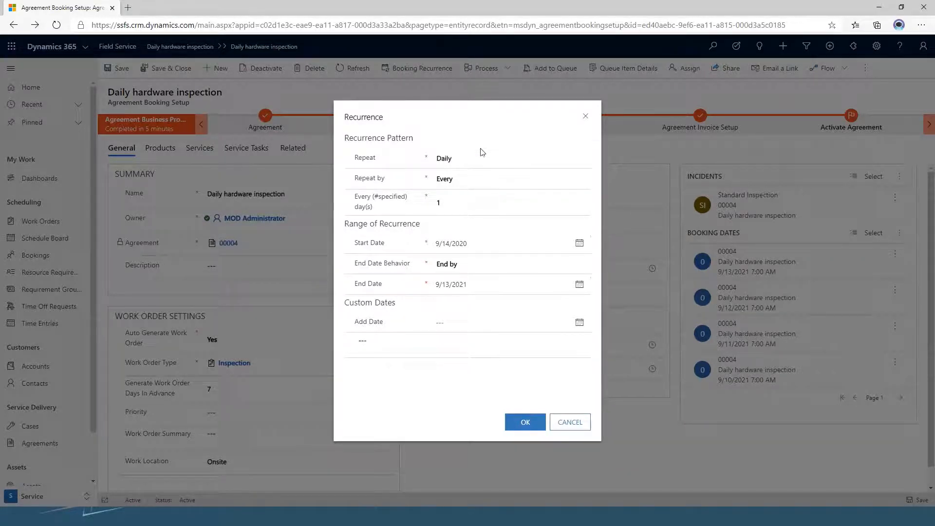
left_click(510, 158)
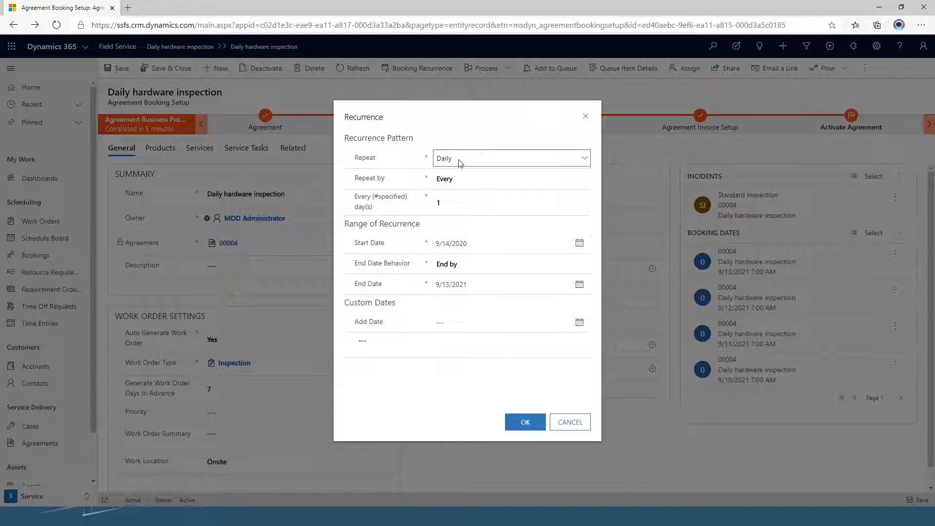
mouse_move(459, 161)
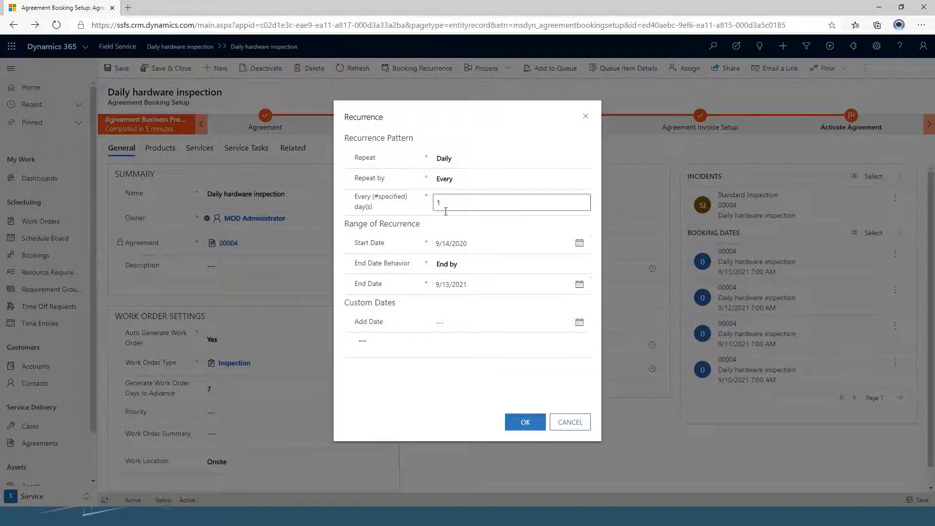
triple_click(509, 203)
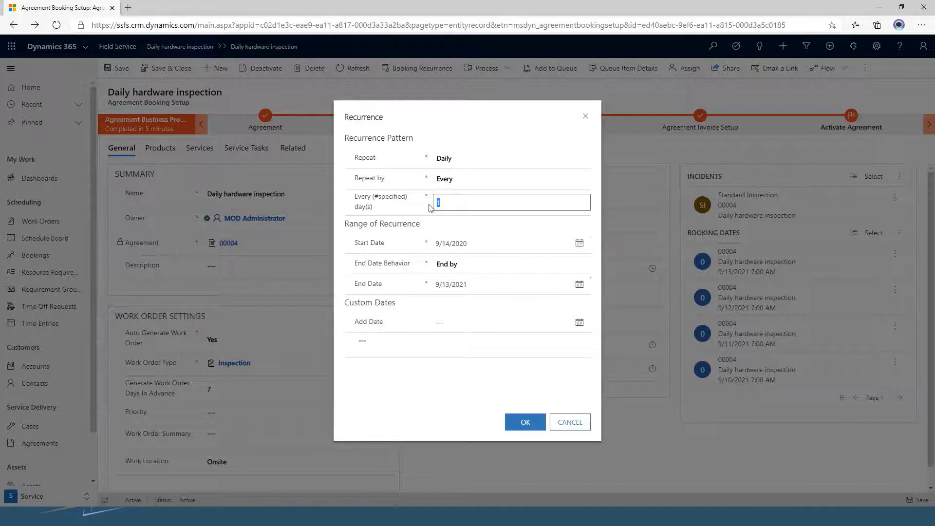
type("2")
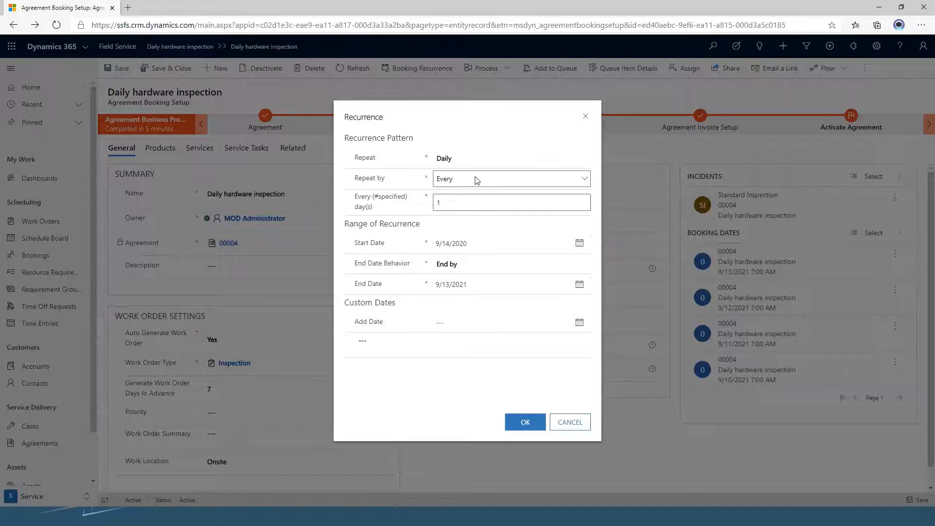
Switch to Monthly by day of the month, every 3 months, and start adding a custom date
left_click(509, 157)
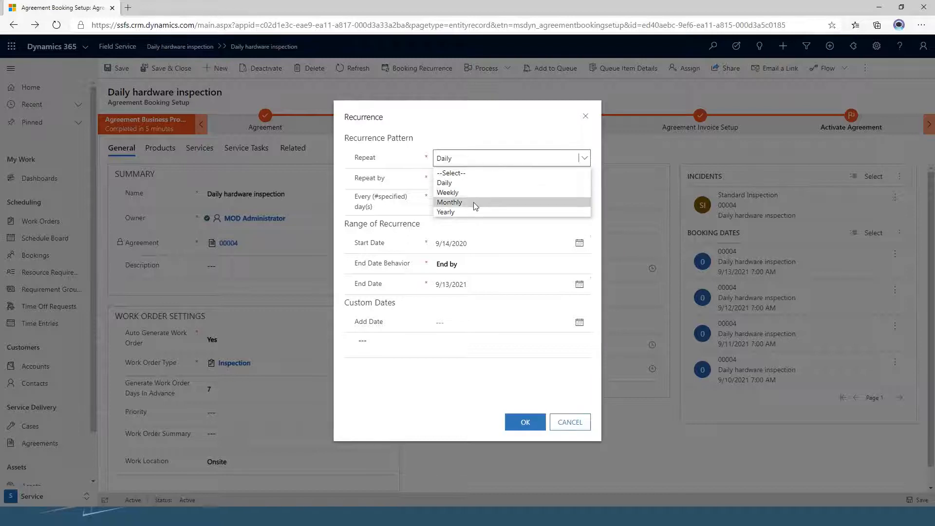
mouse_move(474, 193)
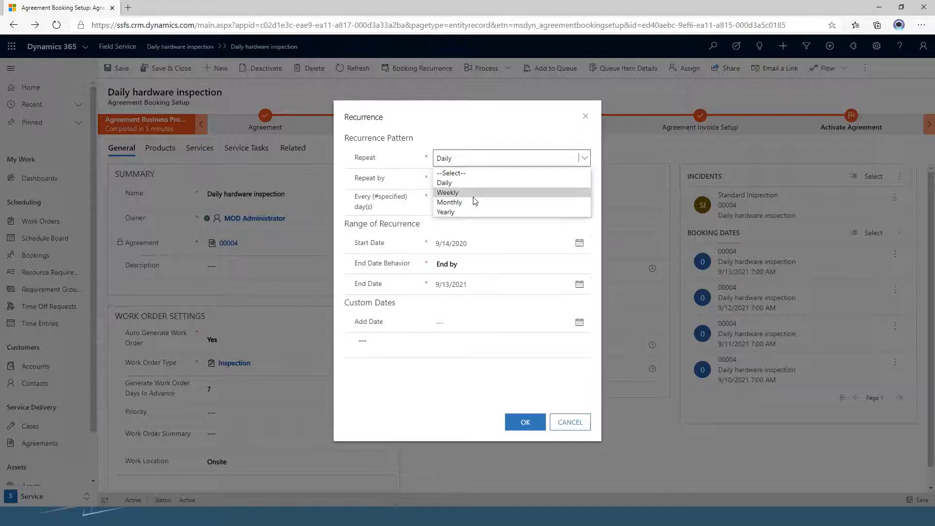
mouse_move(471, 202)
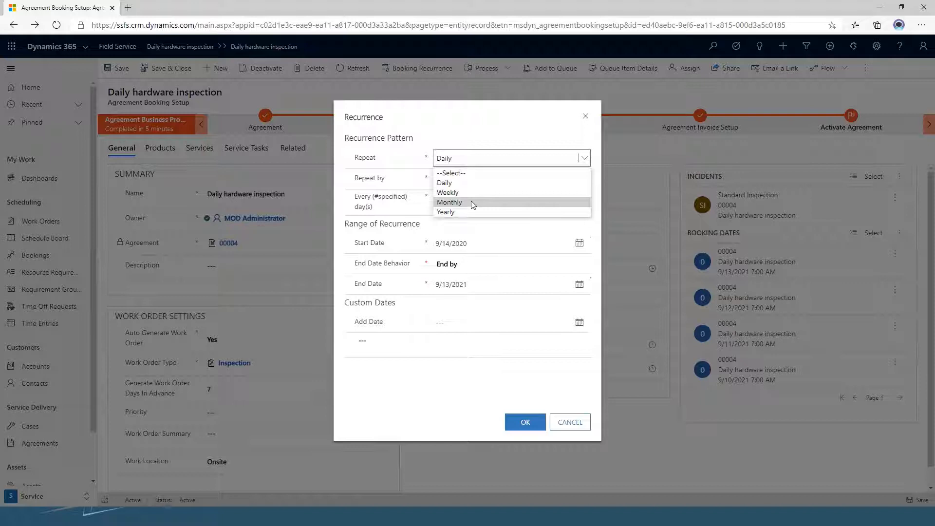
left_click(450, 203)
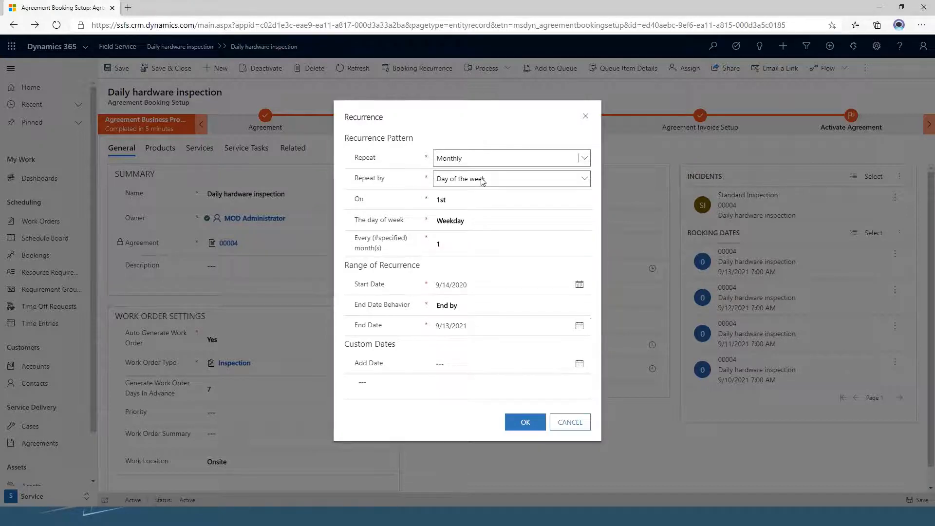
left_click(509, 178)
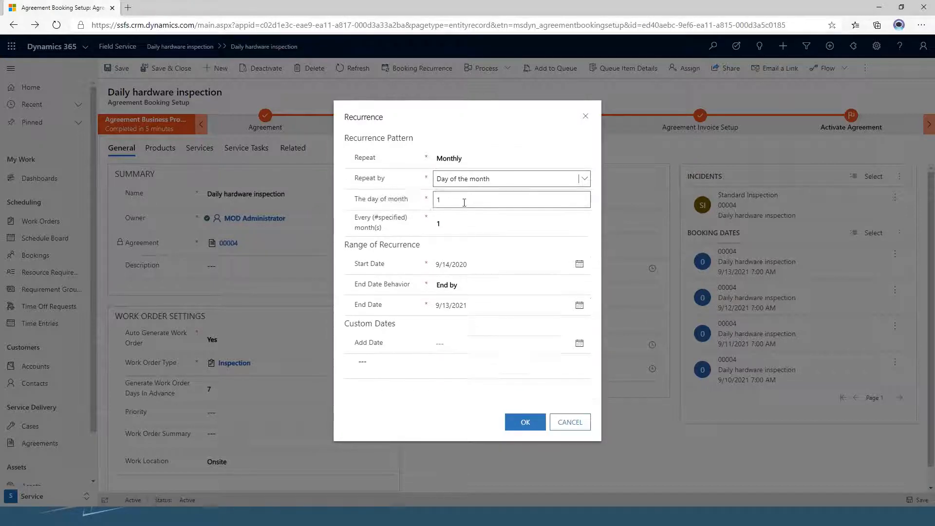
left_click(509, 223)
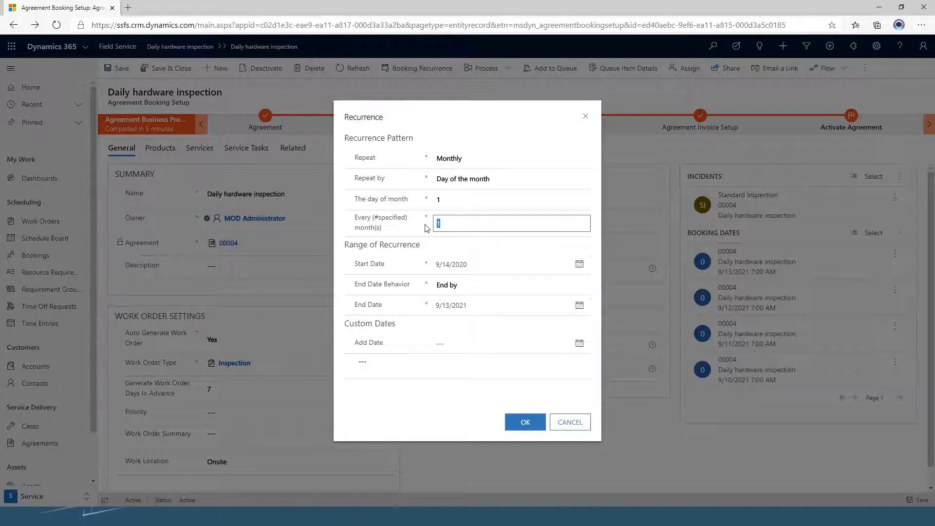
type("3")
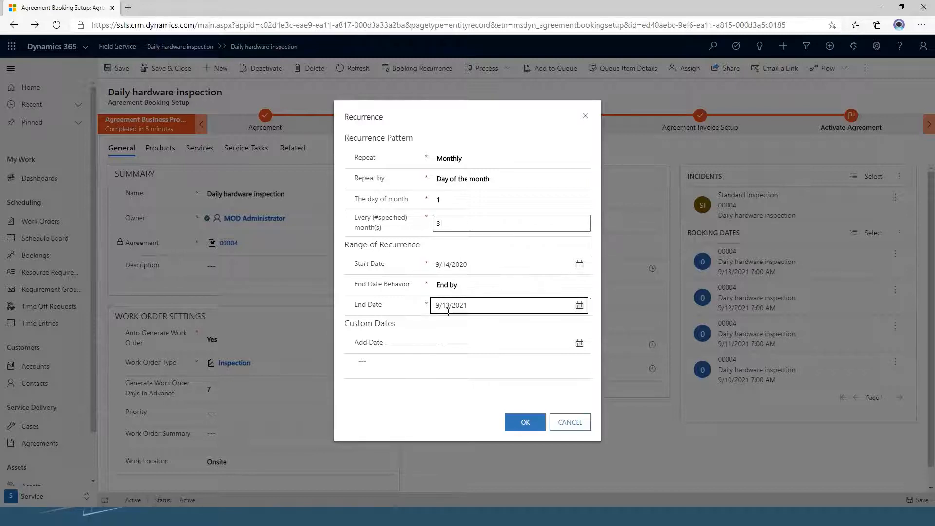
left_click(507, 342)
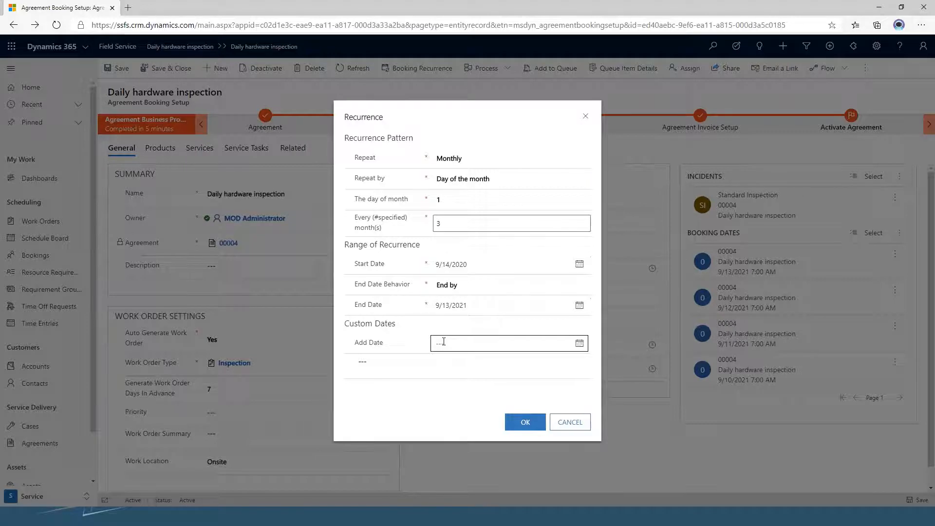
left_click(510, 198)
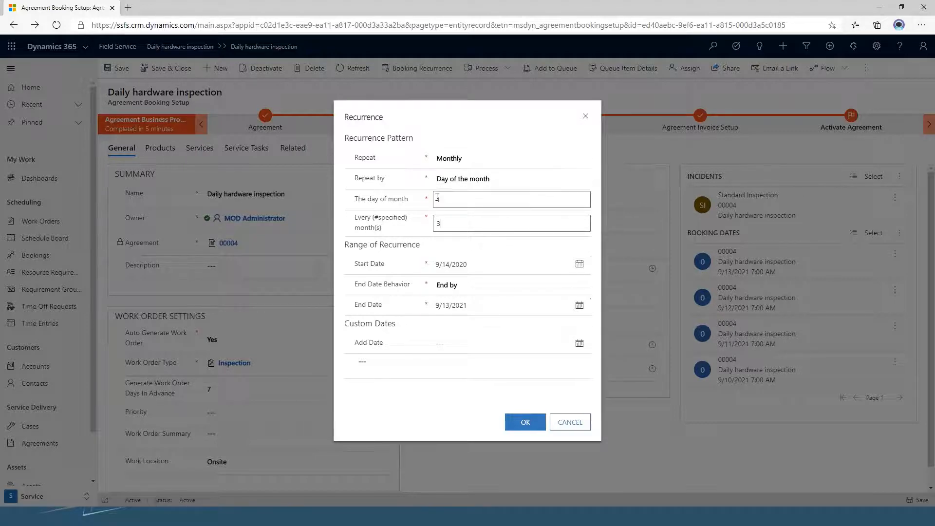
Add custom booking dates 9/24/2020 and 10/6/2020, then cancel the recurrence dialog without saving
left_click(512, 222)
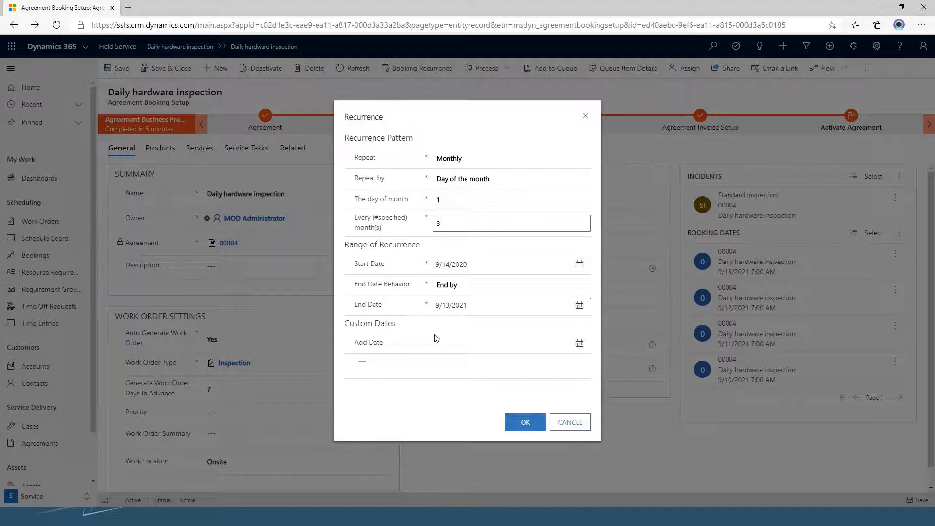
left_click(578, 342)
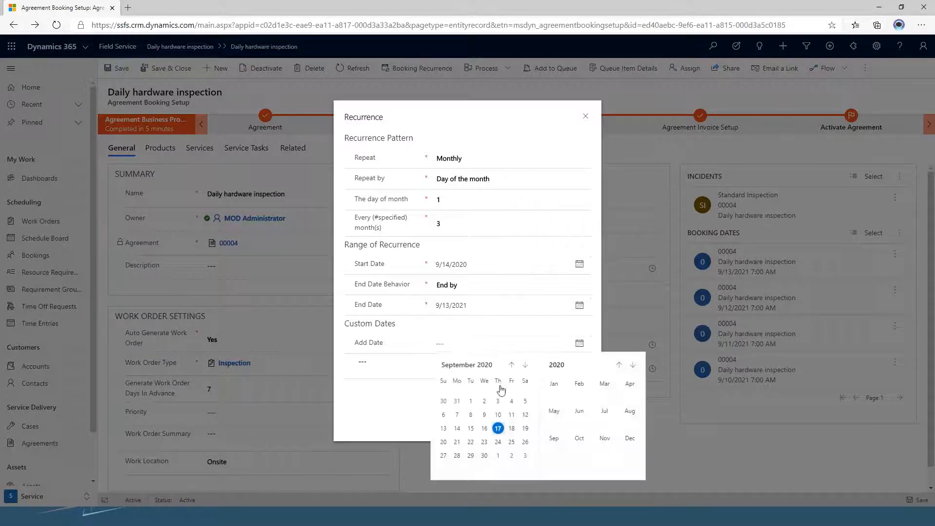
left_click(484, 442)
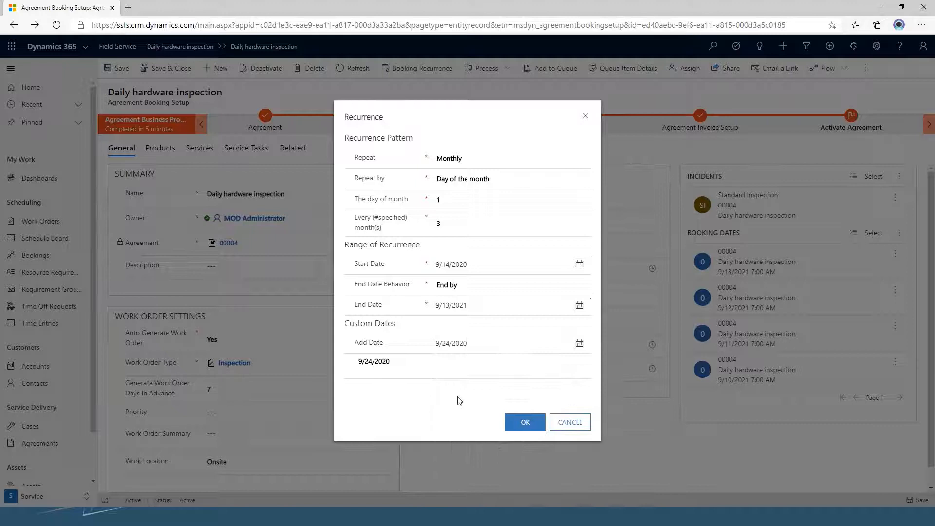
left_click(577, 343)
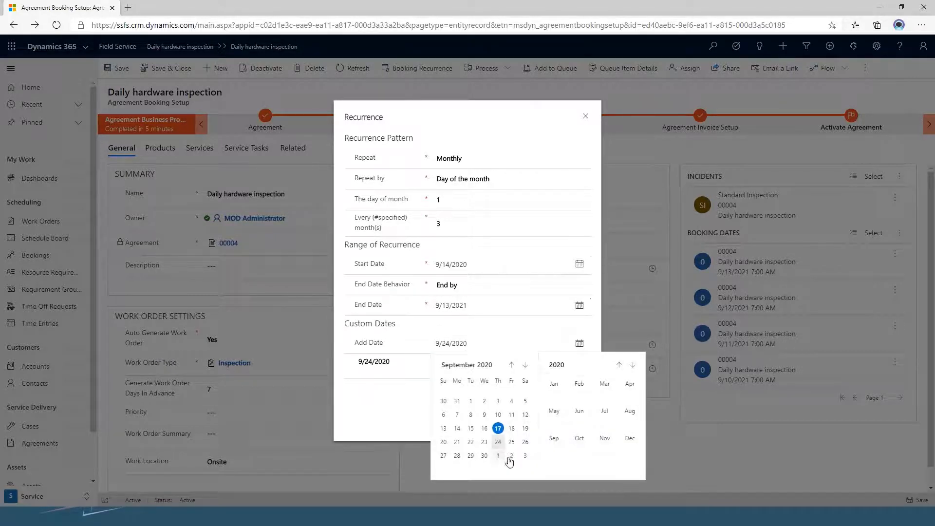
left_click(525, 365)
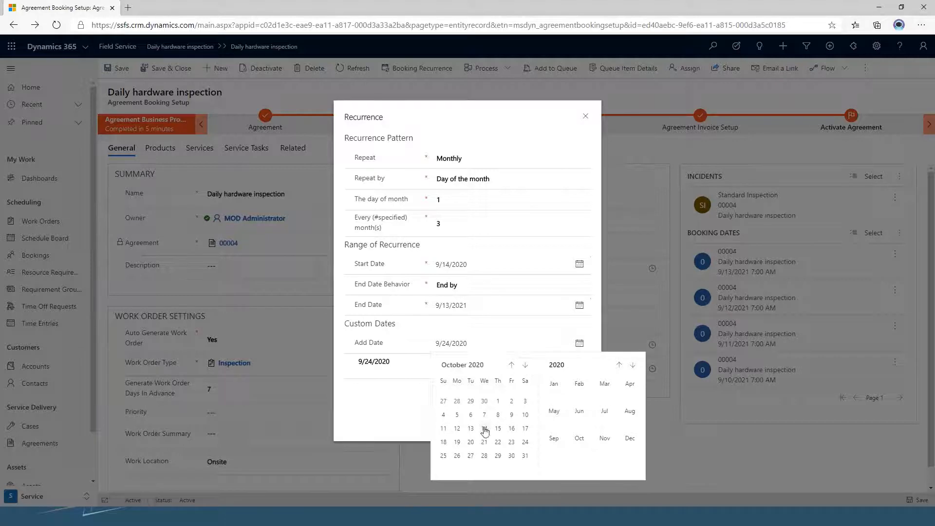
left_click(470, 414)
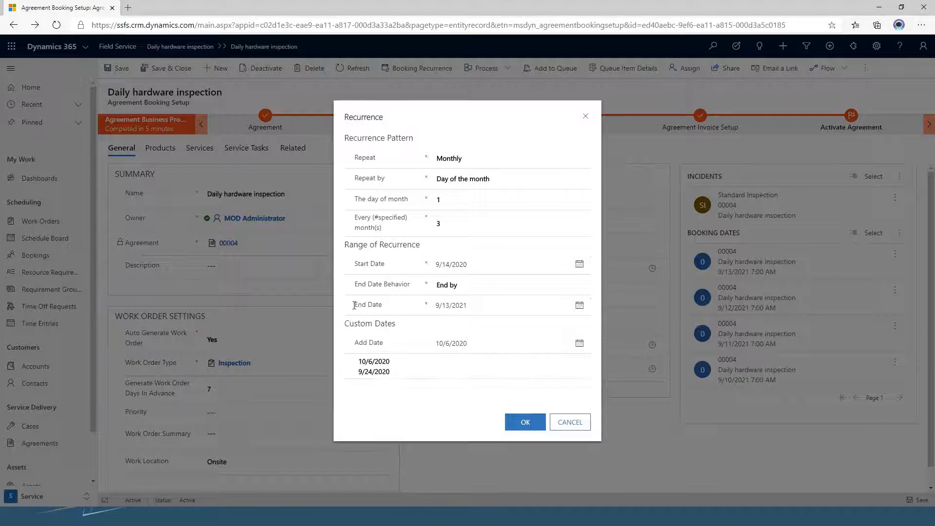
left_click(511, 222)
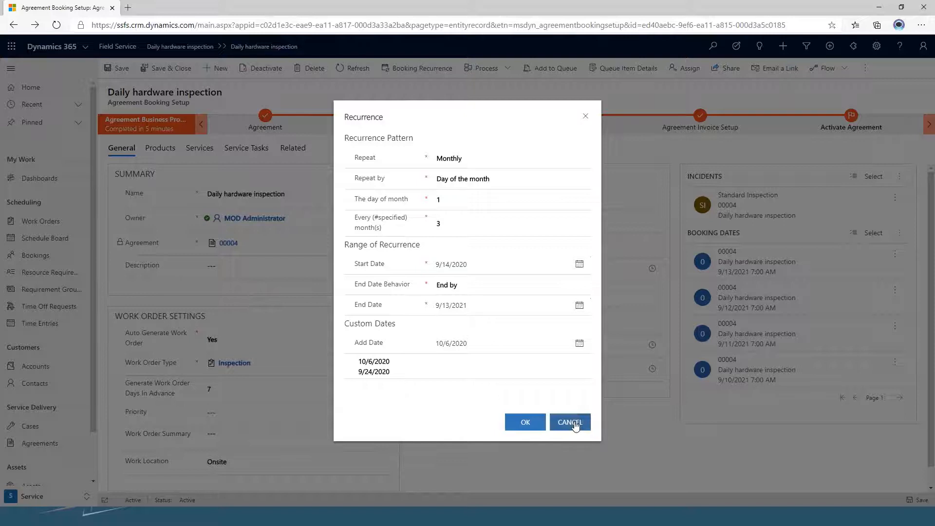
left_click(569, 421)
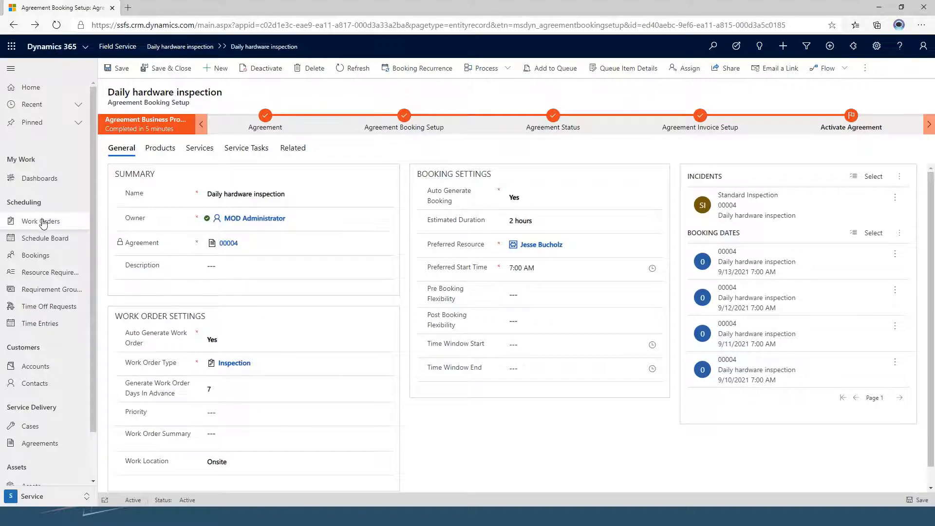
Review the sixteen Open - Scheduled work orders, then go to the Schedule Board
left_click(40, 221)
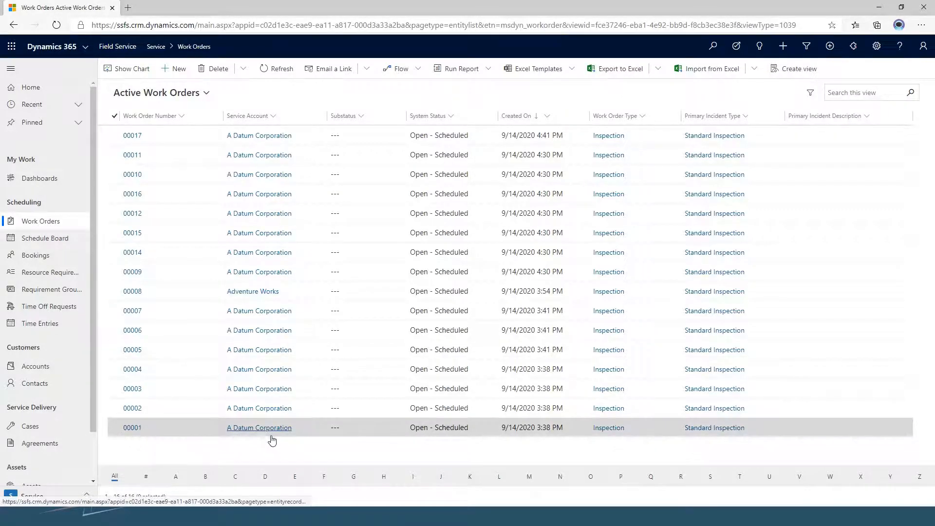
mouse_move(259, 427)
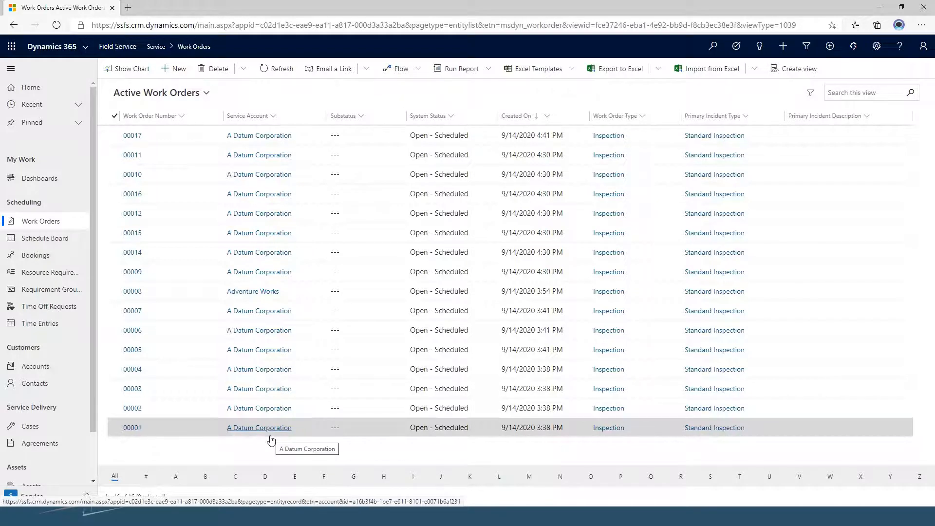
mouse_move(259, 330)
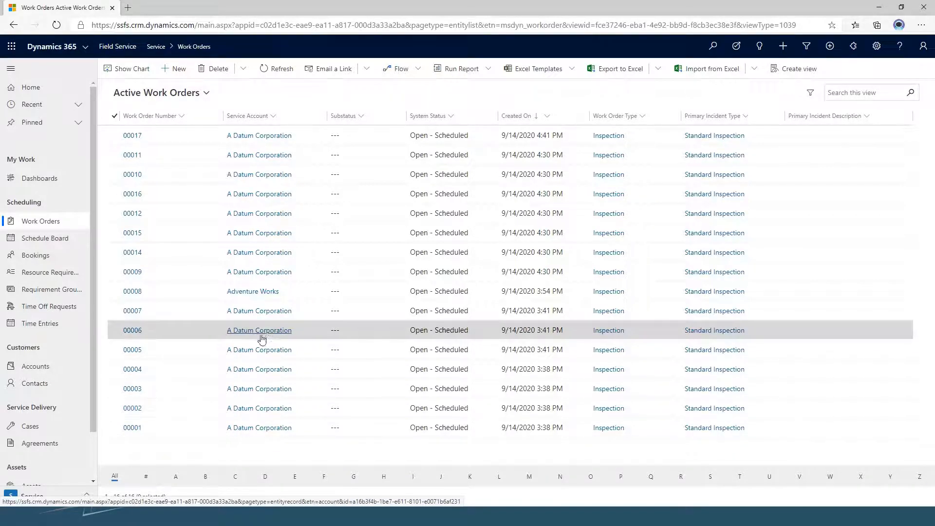
mouse_move(150, 272)
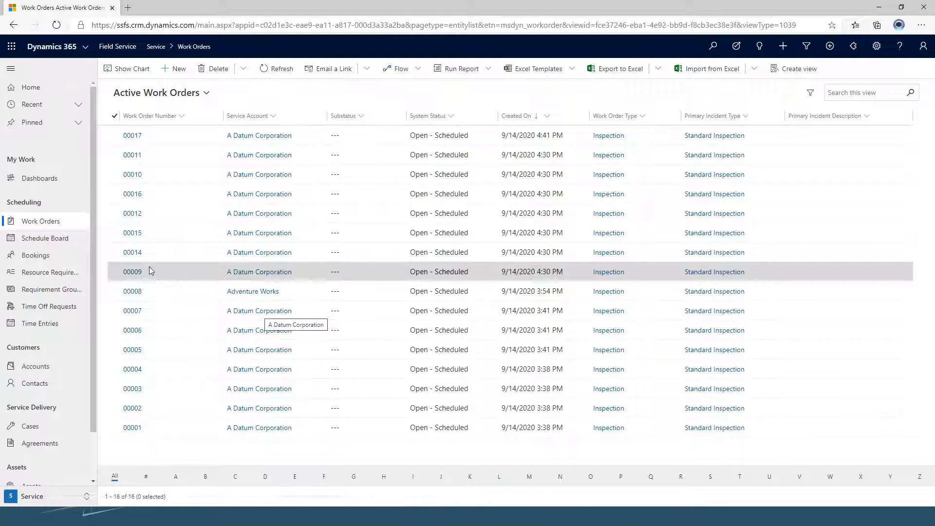
mouse_move(57, 228)
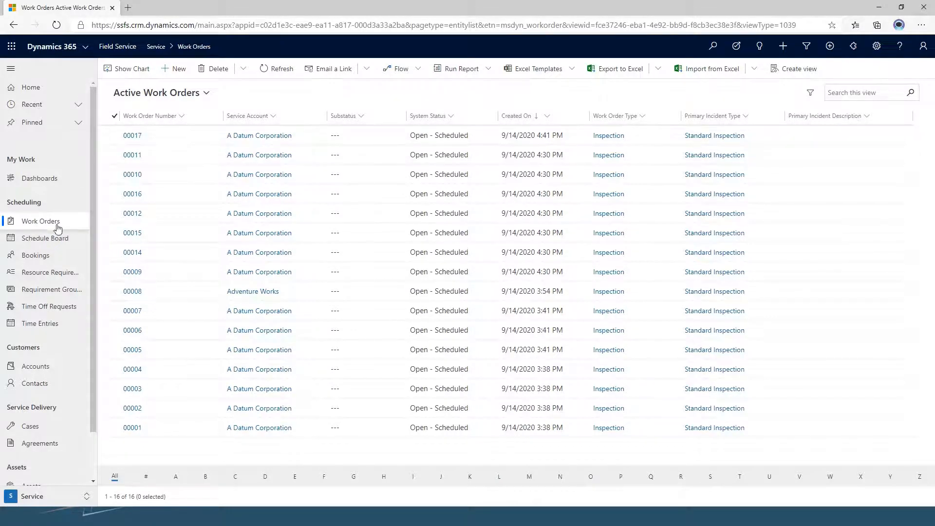
left_click(45, 237)
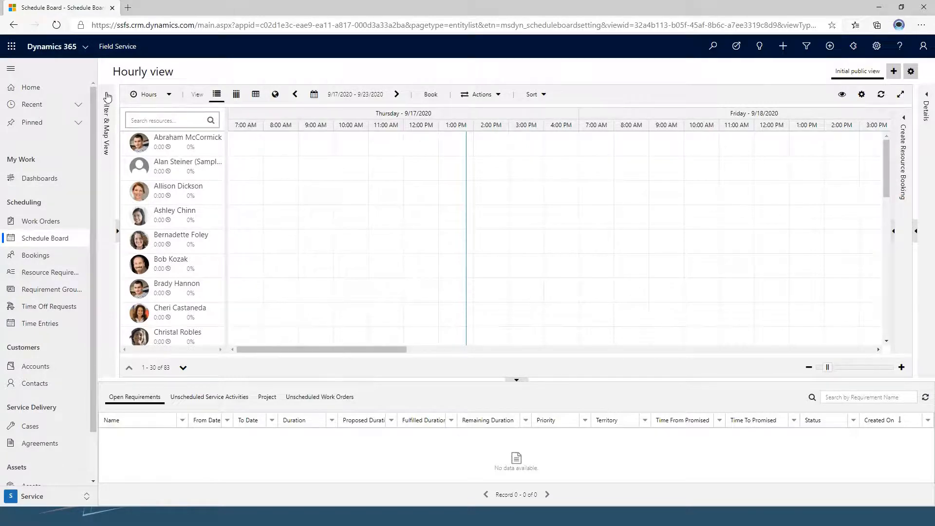
left_click(106, 122)
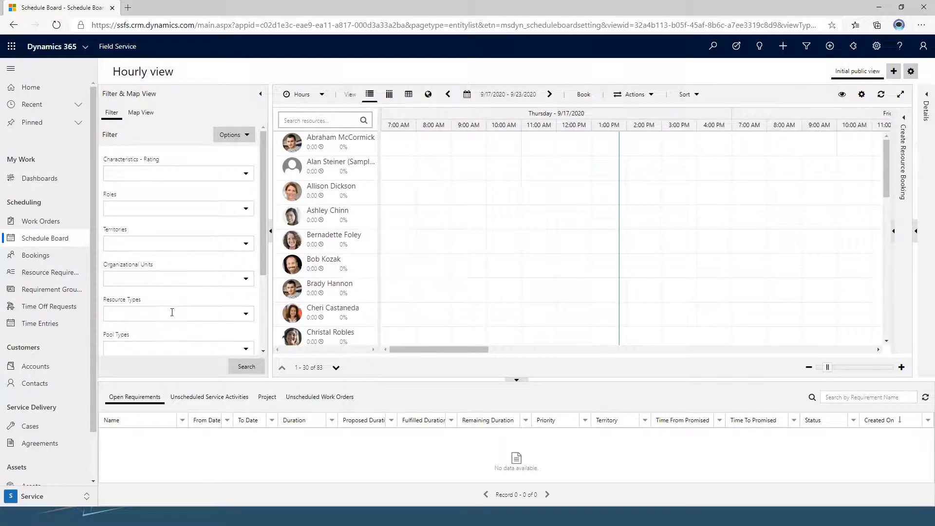
left_click(176, 312)
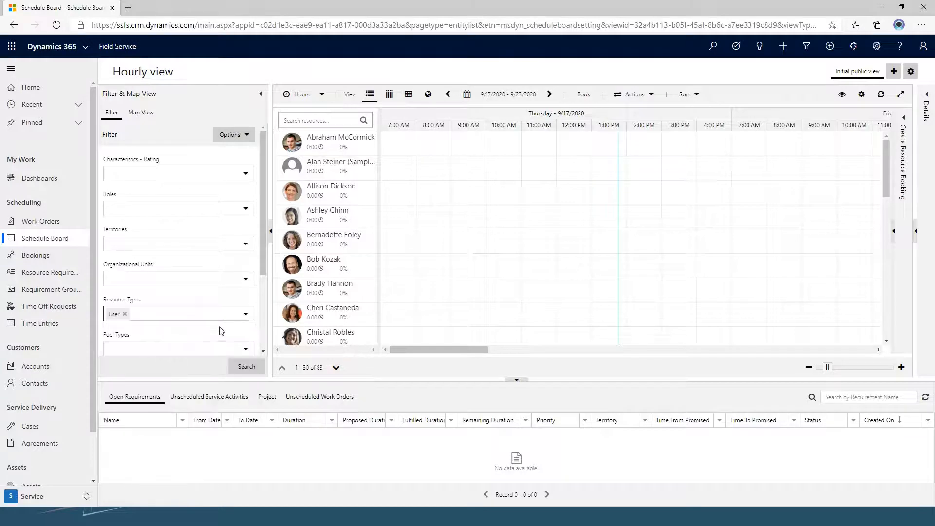
mouse_move(256, 350)
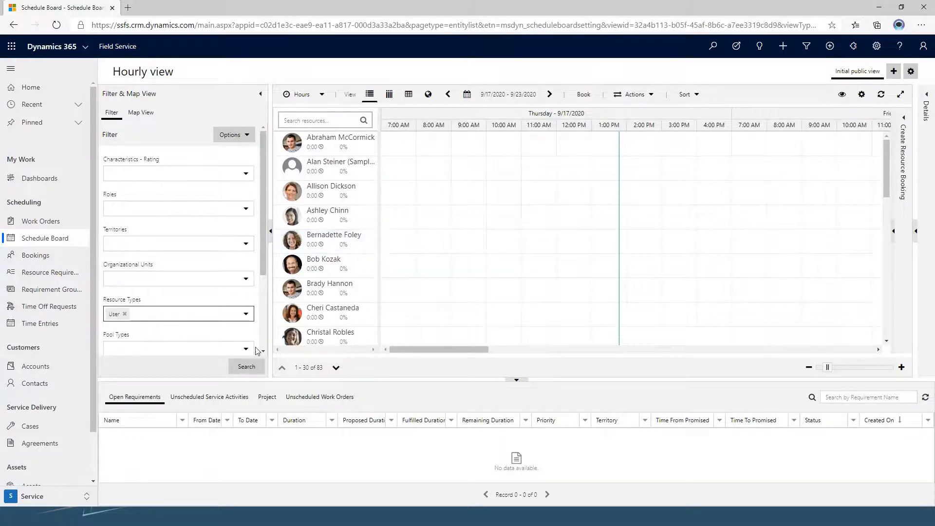
left_click(246, 366)
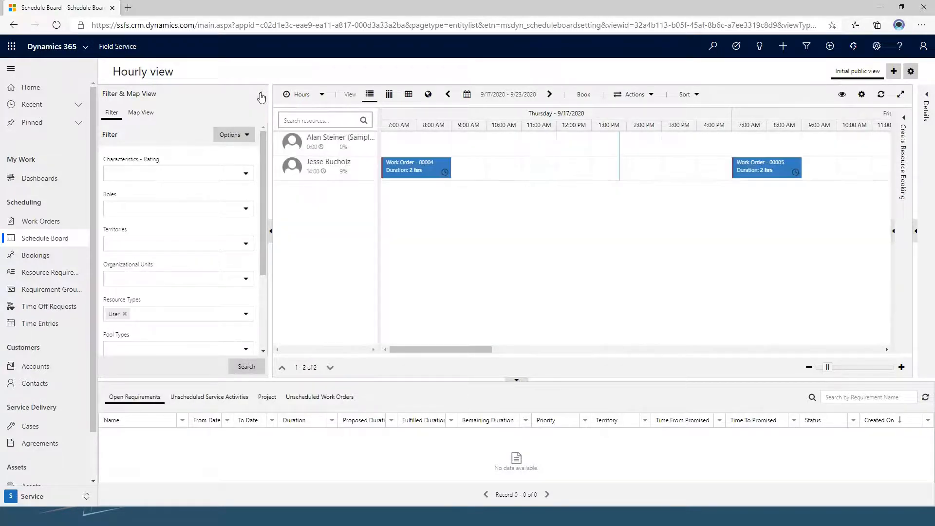
left_click(261, 96)
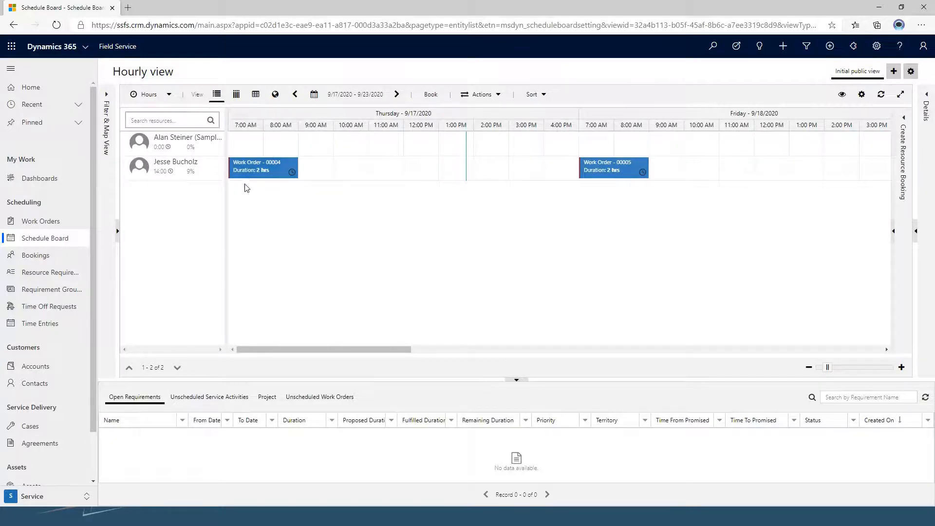
mouse_move(626, 178)
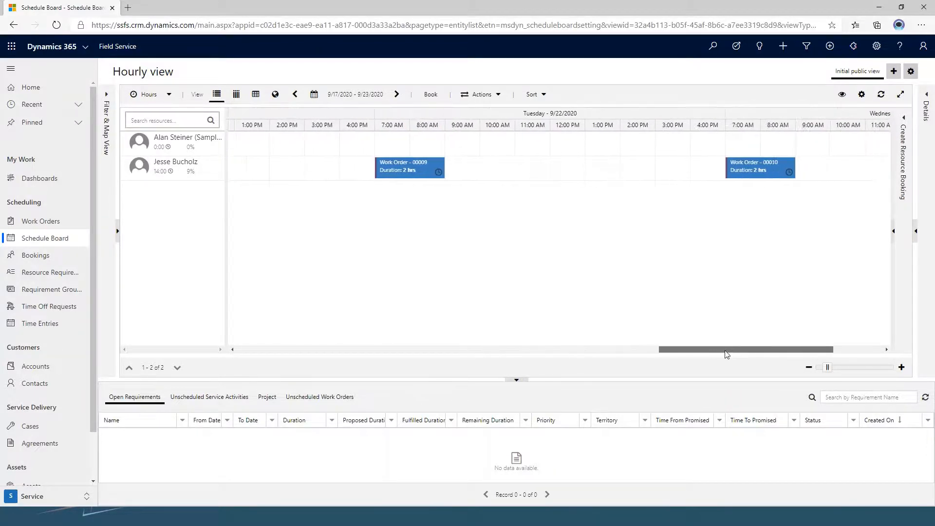
scroll("left", 3)
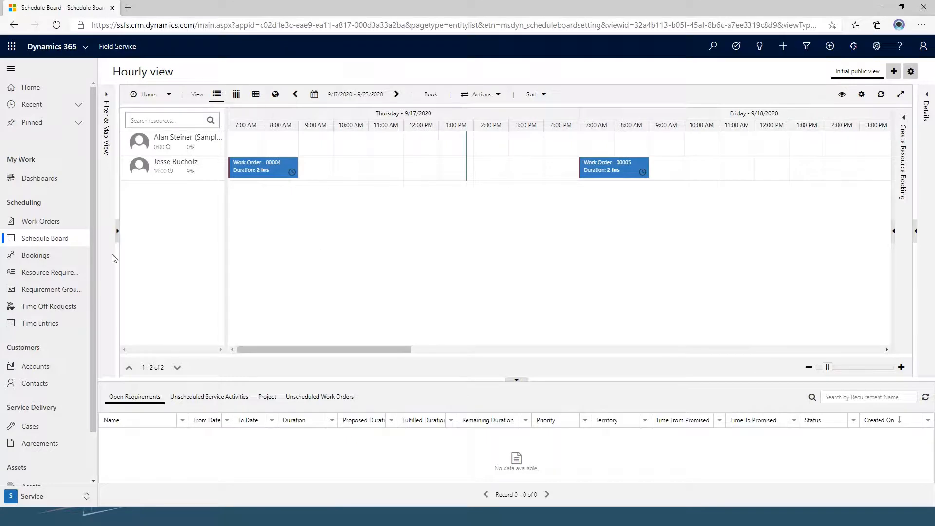
left_click(40, 443)
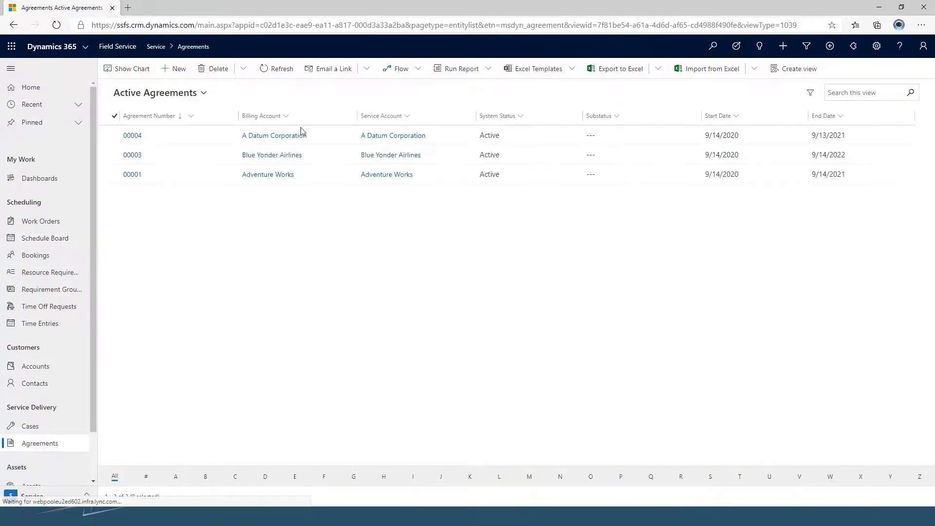
mouse_move(132, 135)
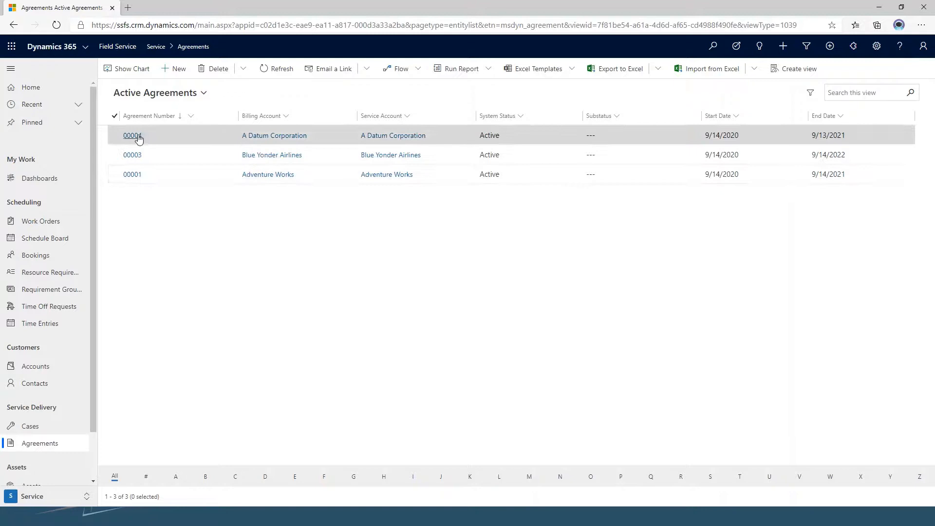
Reopen agreement 00004's Daily hardware inspection setup and show its daily recurrence, 9/14/2020 to 9/13/2021
left_click(131, 135)
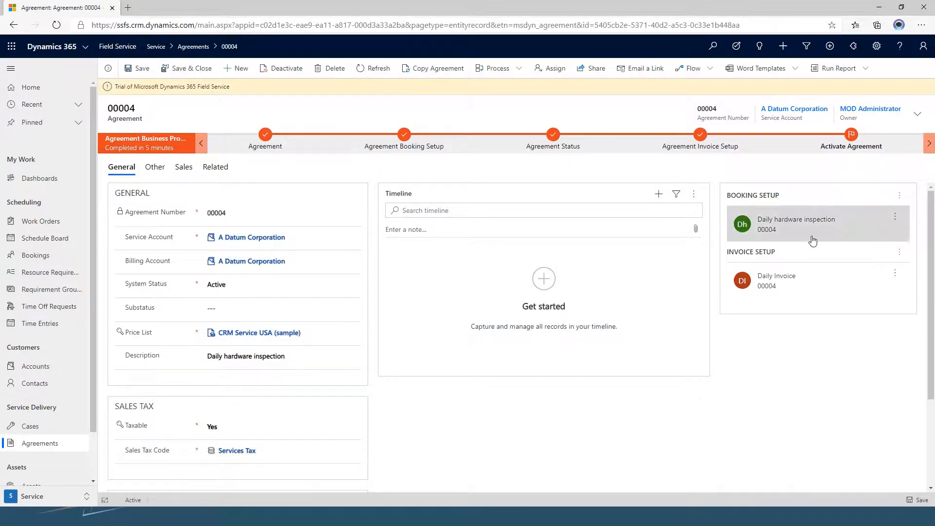
left_click(796, 224)
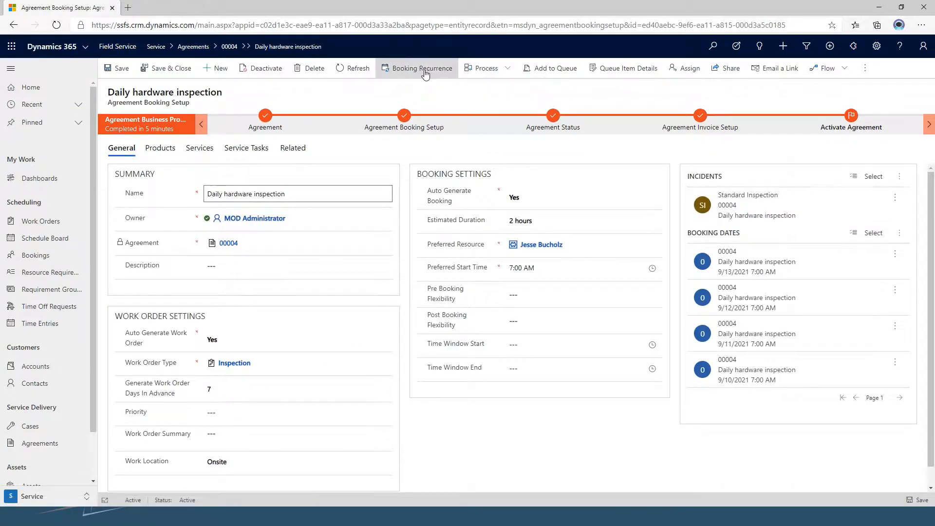
left_click(422, 68)
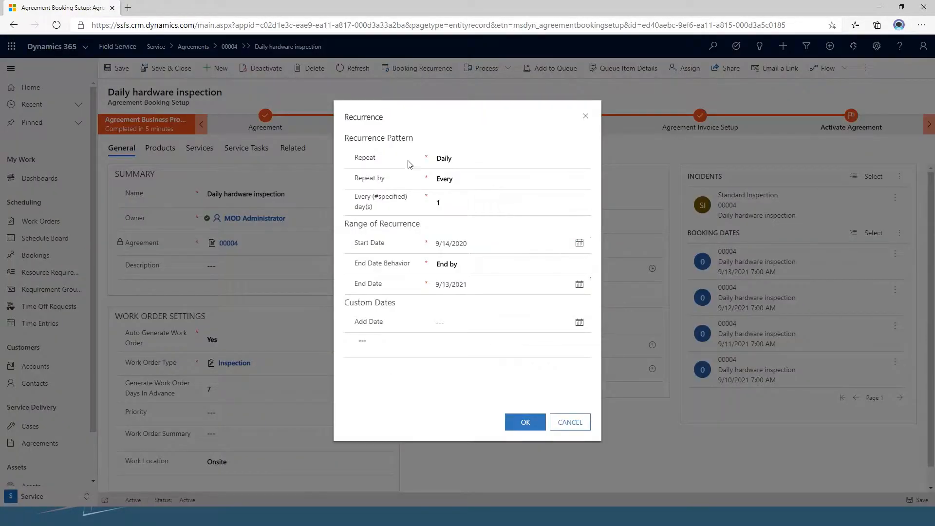
Leave Repeat by on Every and cancel the recurrence dialog with the daily schedule unchanged
left_click(509, 178)
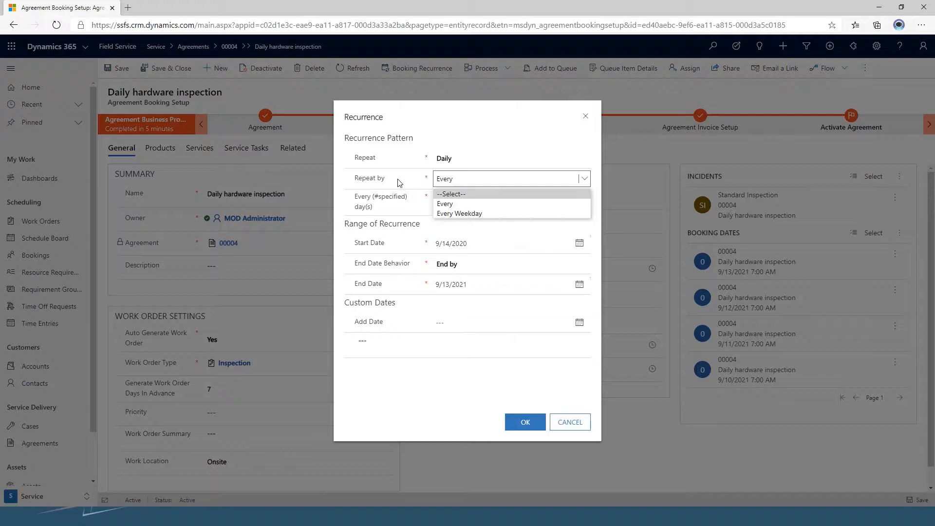
left_click(445, 204)
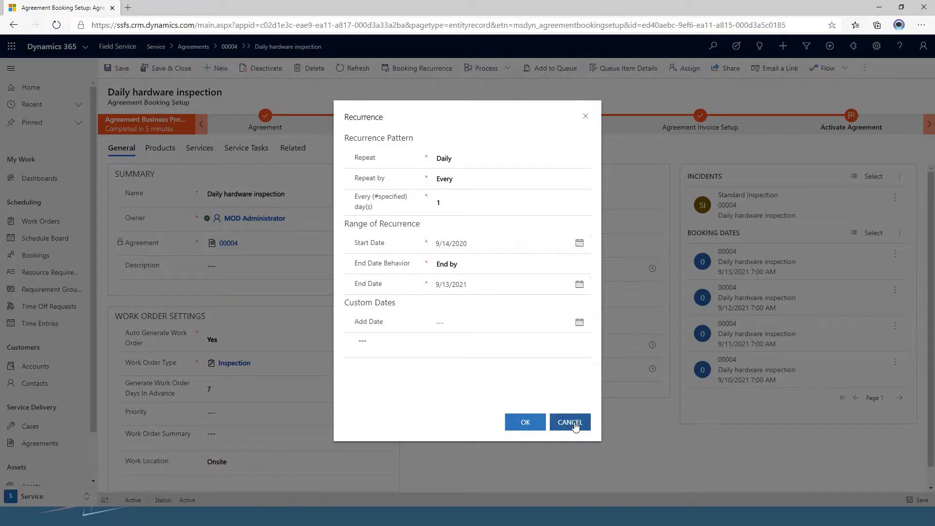
left_click(569, 422)
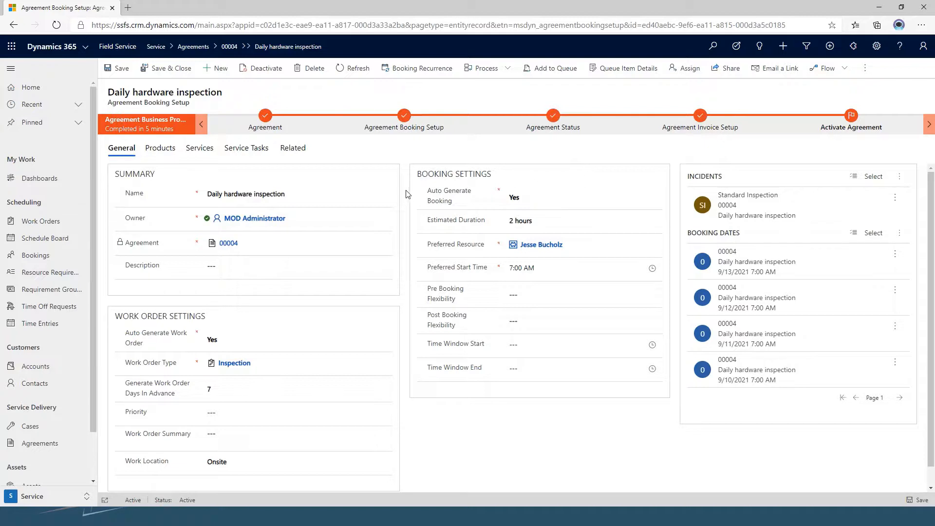
mouse_move(292, 150)
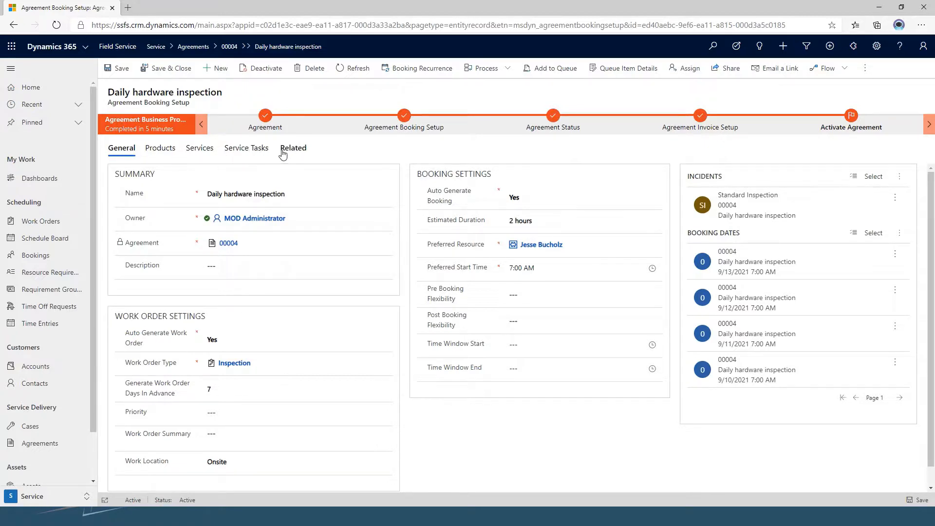
mouse_move(322, 166)
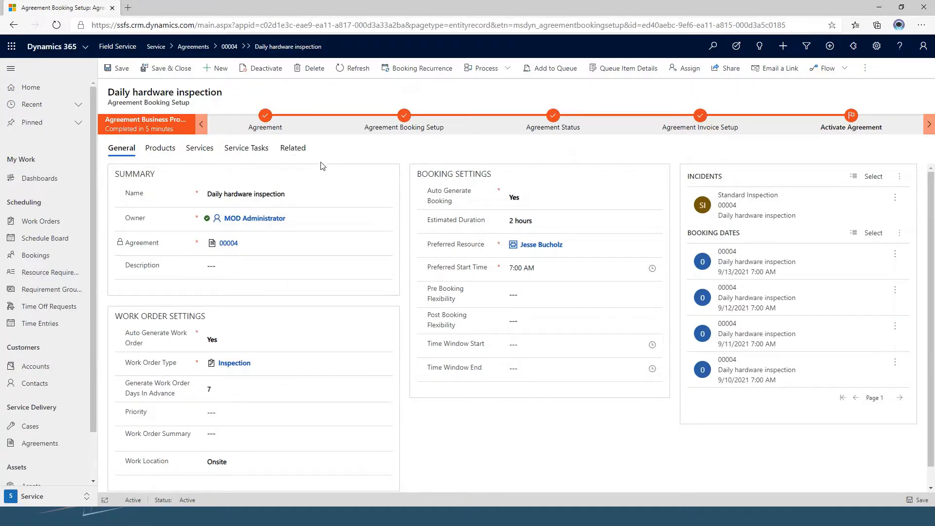